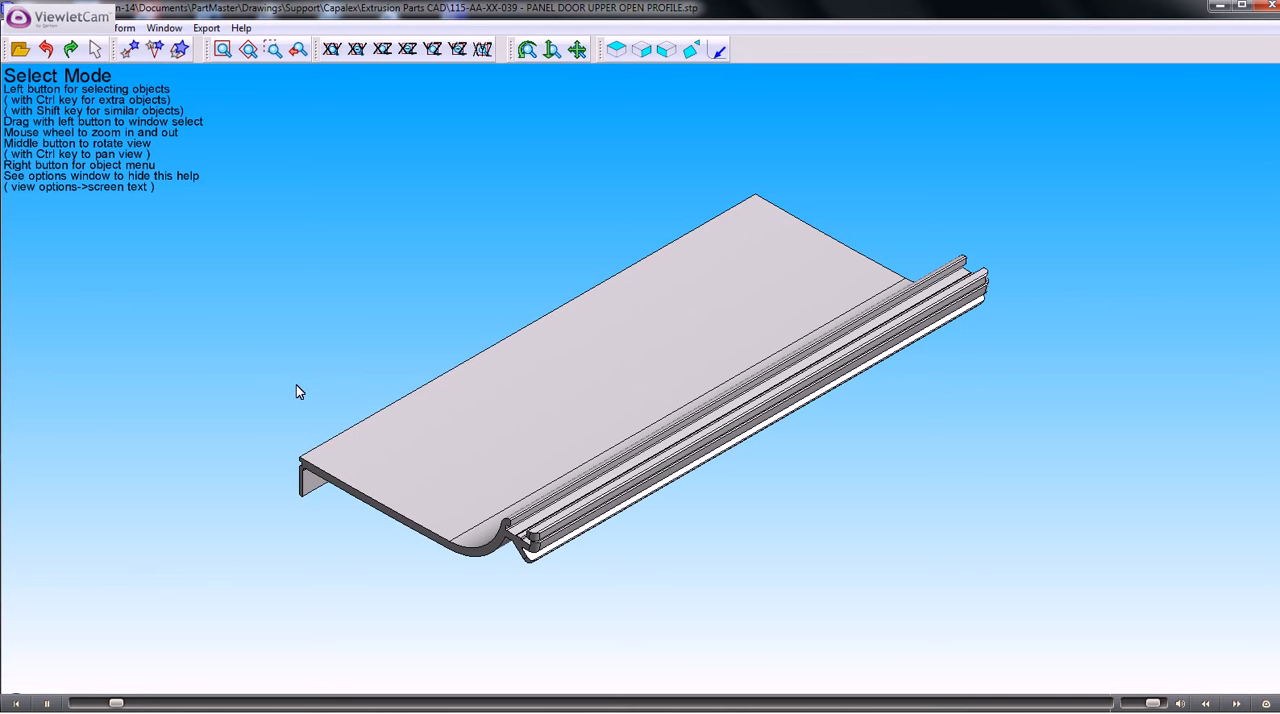
# Step: Switch to the XZ view so the door panel profile is seen edge-on
pyautogui.moveTo(300, 390); pyautogui.dragTo(564, 382)
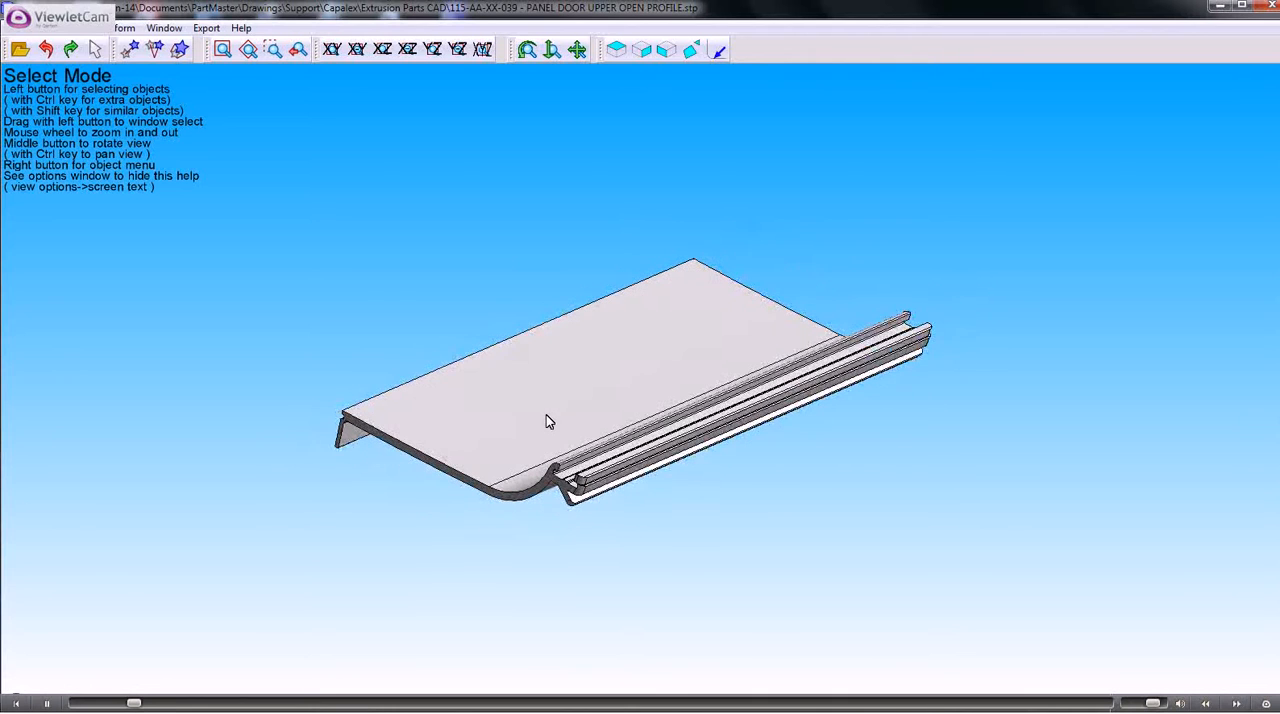
pyautogui.moveTo(492, 372)
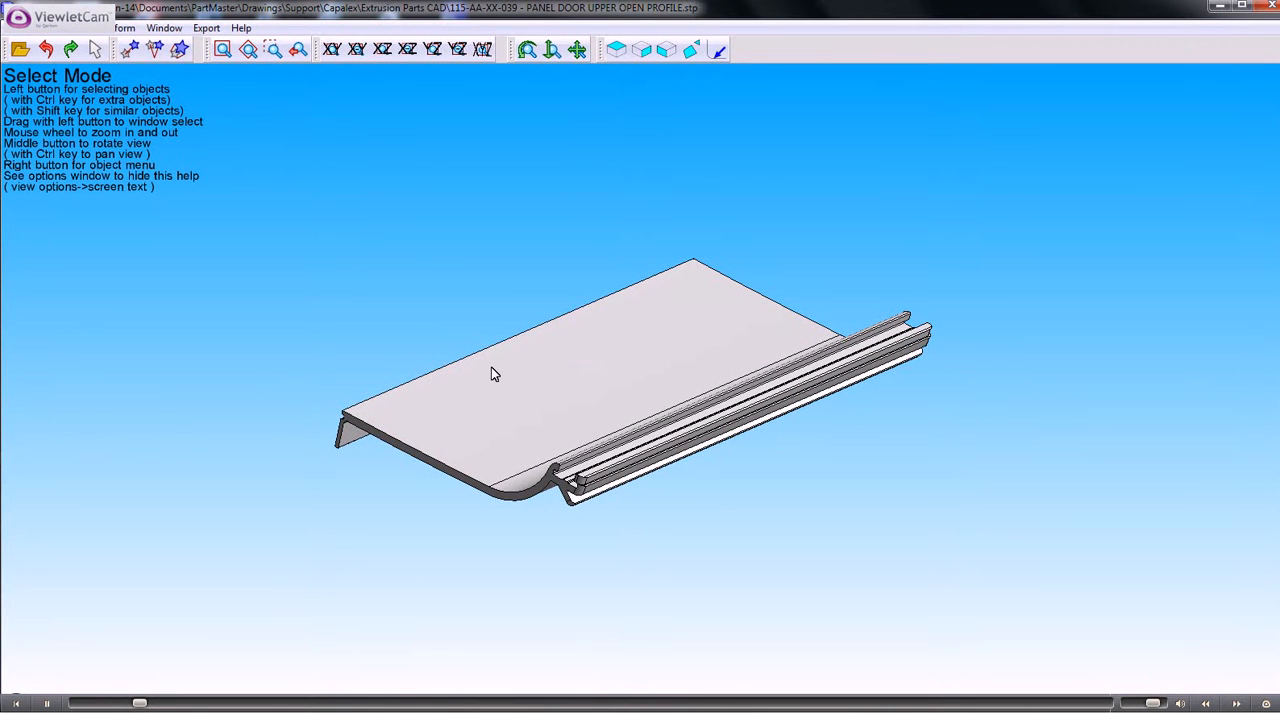
pyautogui.moveTo(436, 362)
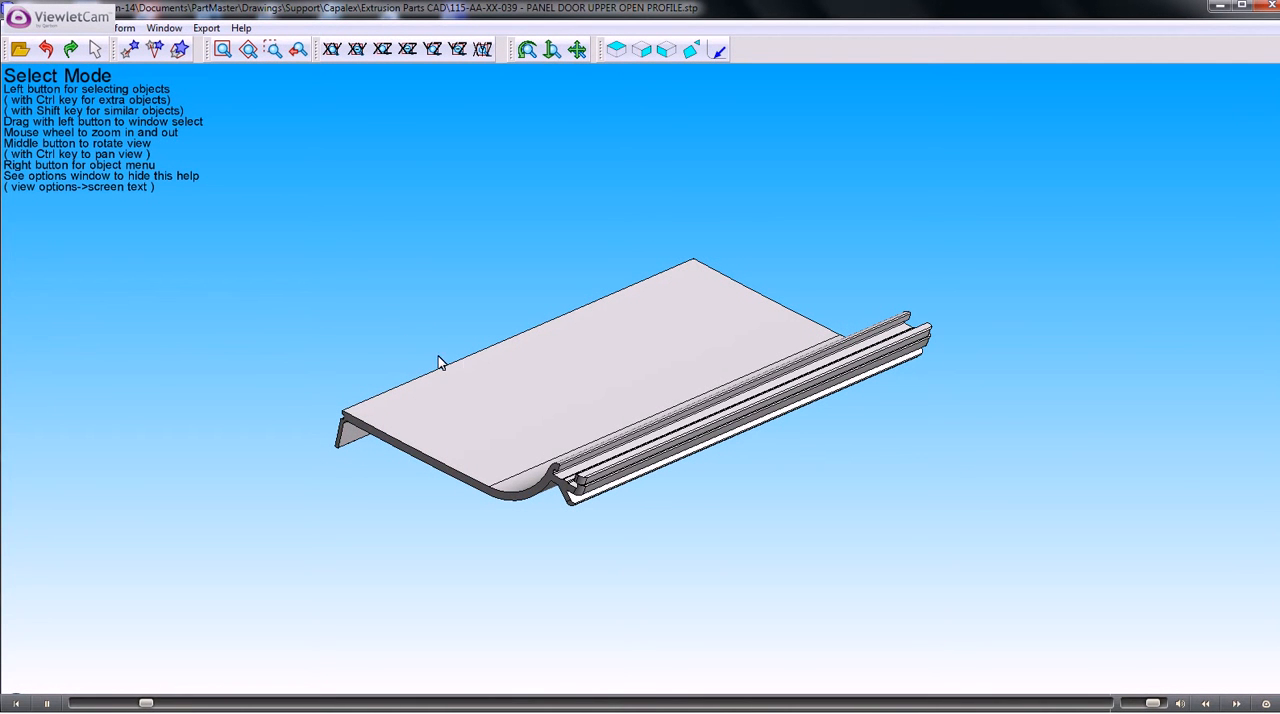
pyautogui.moveTo(392, 330)
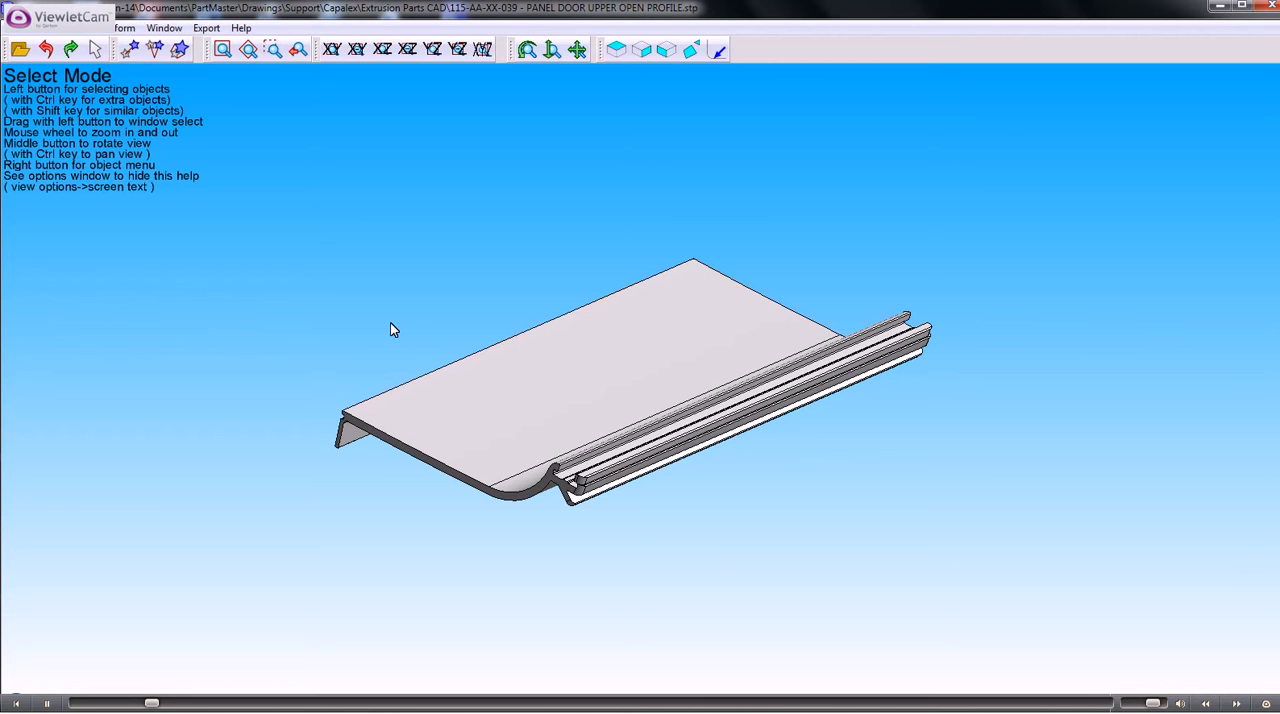
pyautogui.moveTo(424, 328)
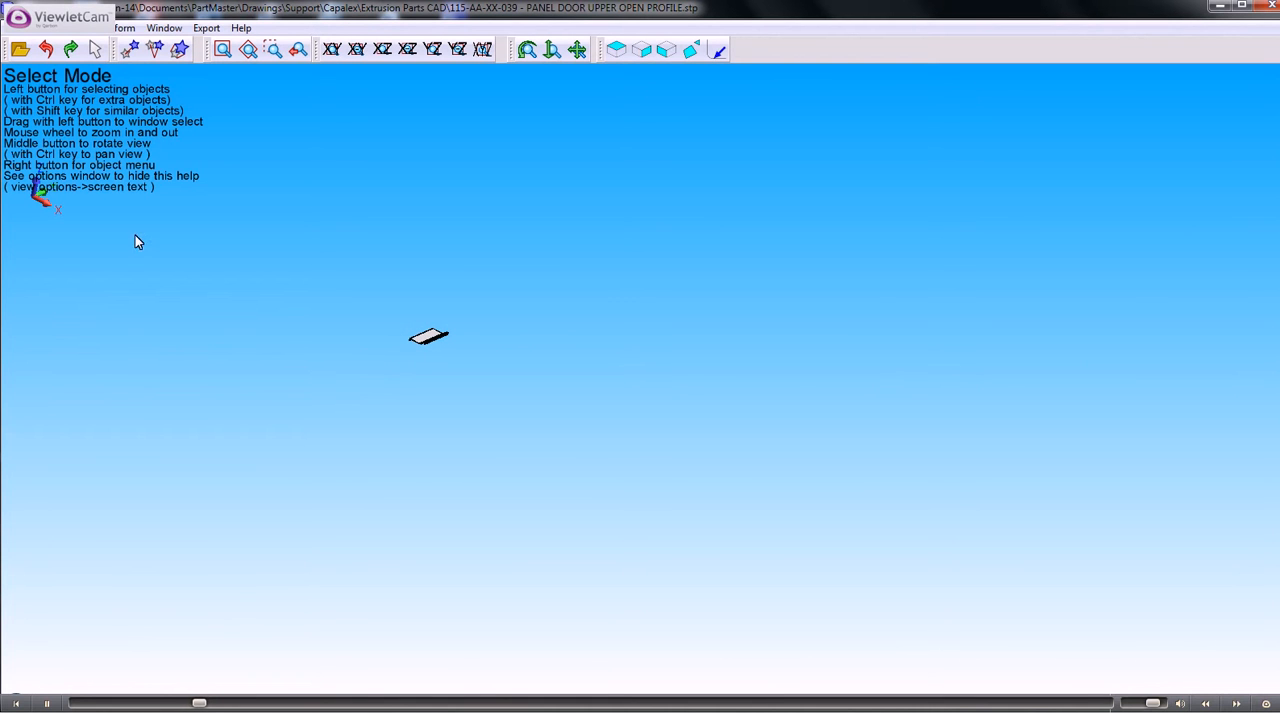
pyautogui.moveTo(330, 36)
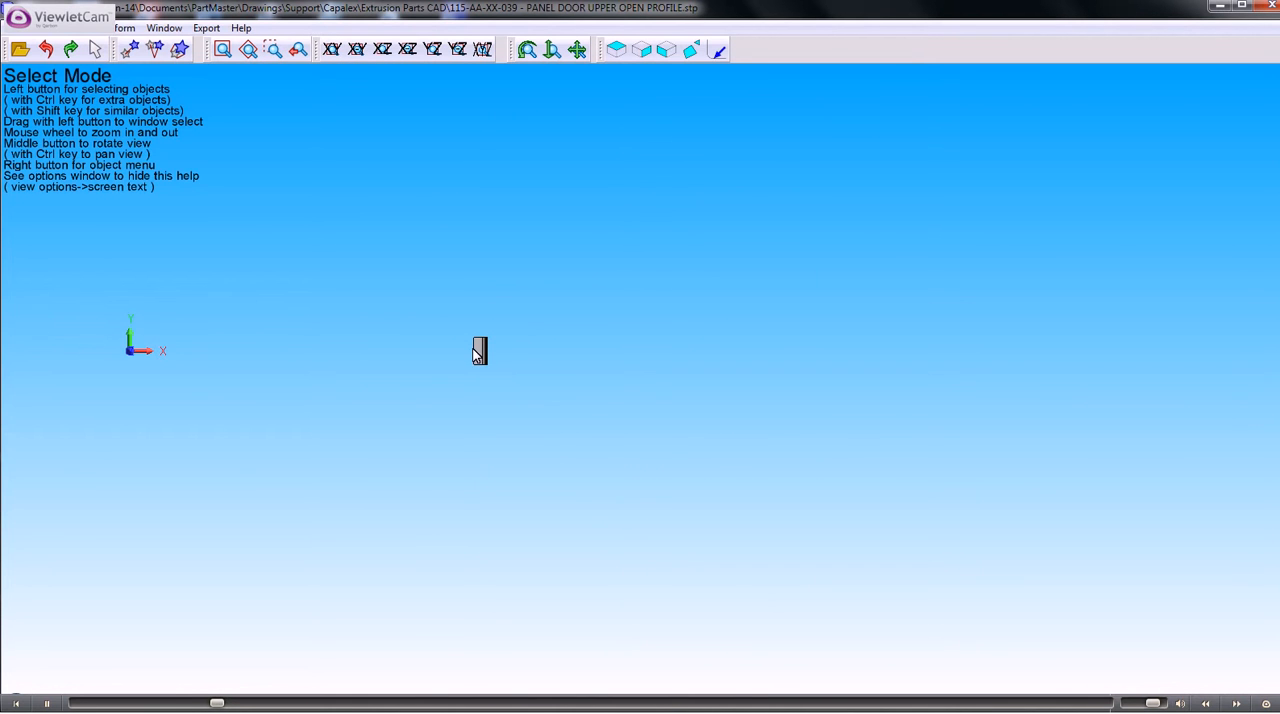
pyautogui.moveTo(464, 392)
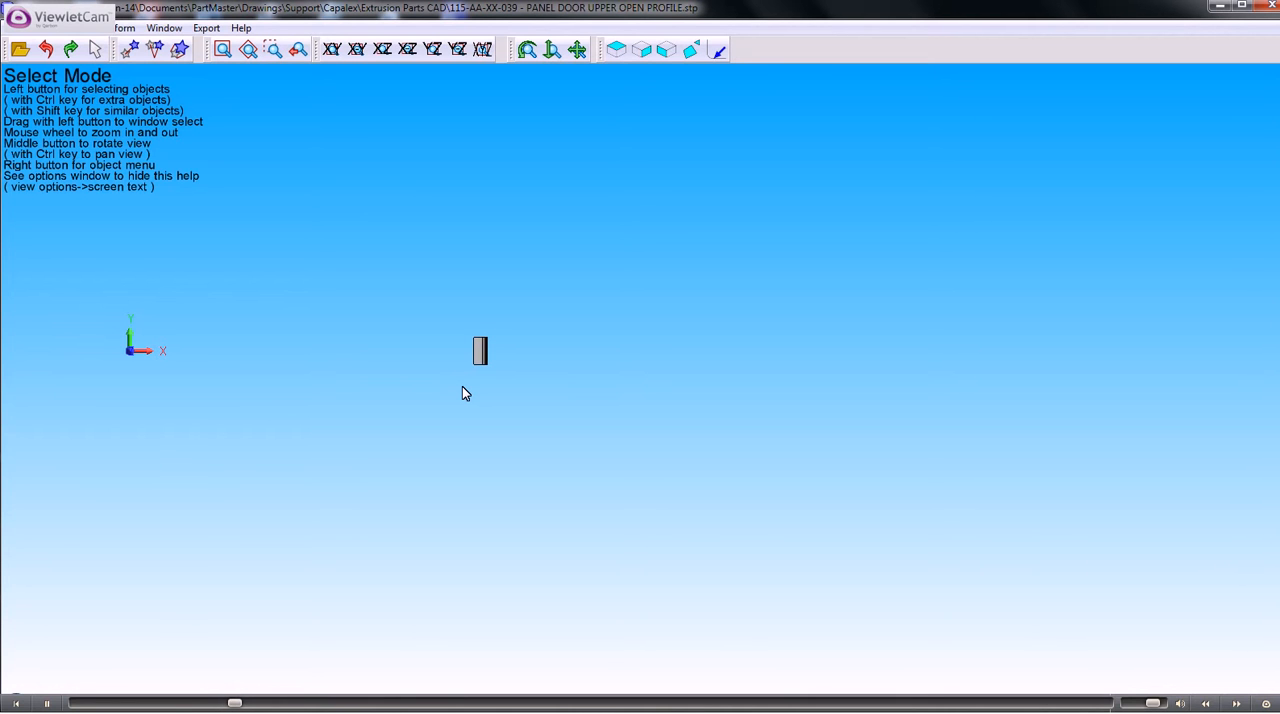
pyautogui.moveTo(490, 388)
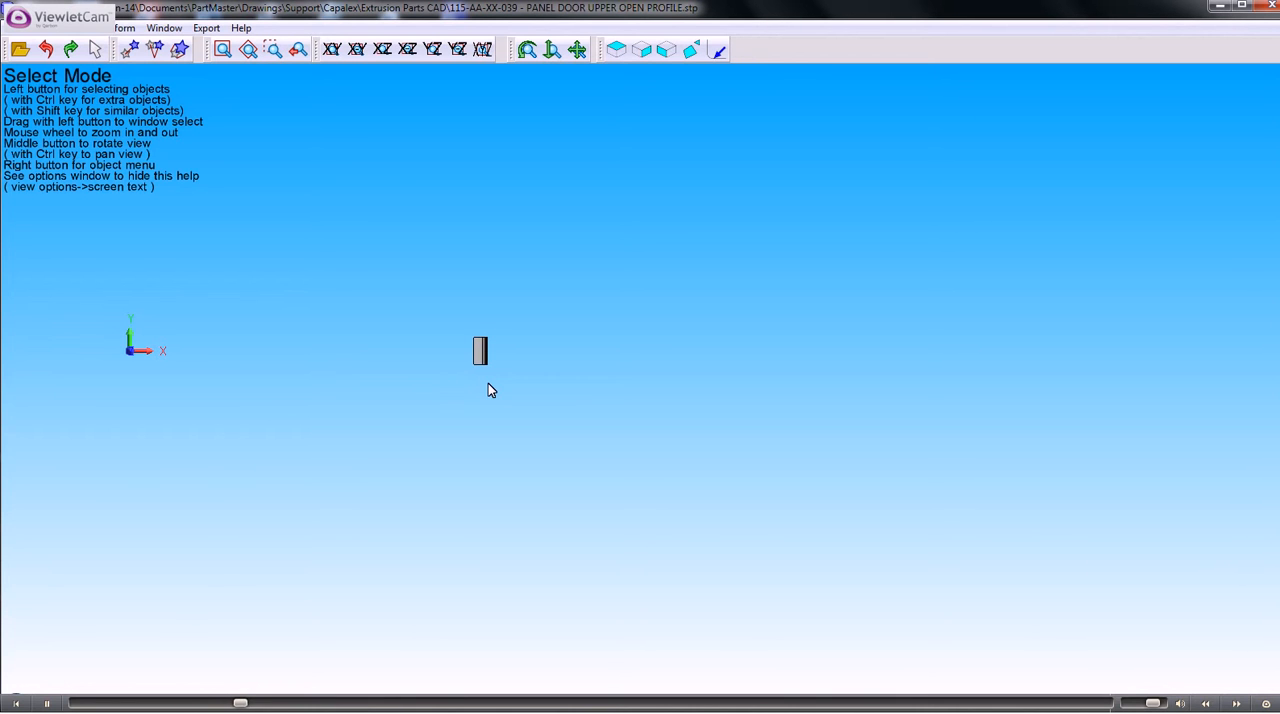
pyautogui.moveTo(392, 308)
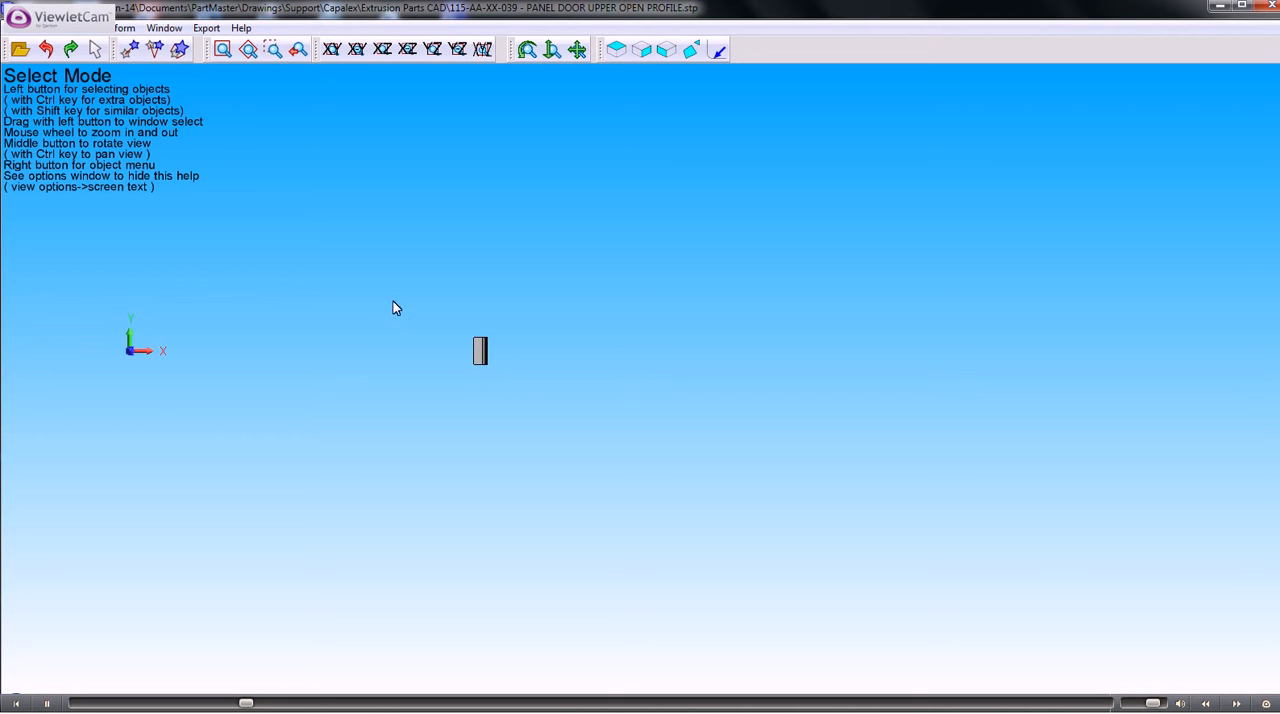
pyautogui.click(128, 50)
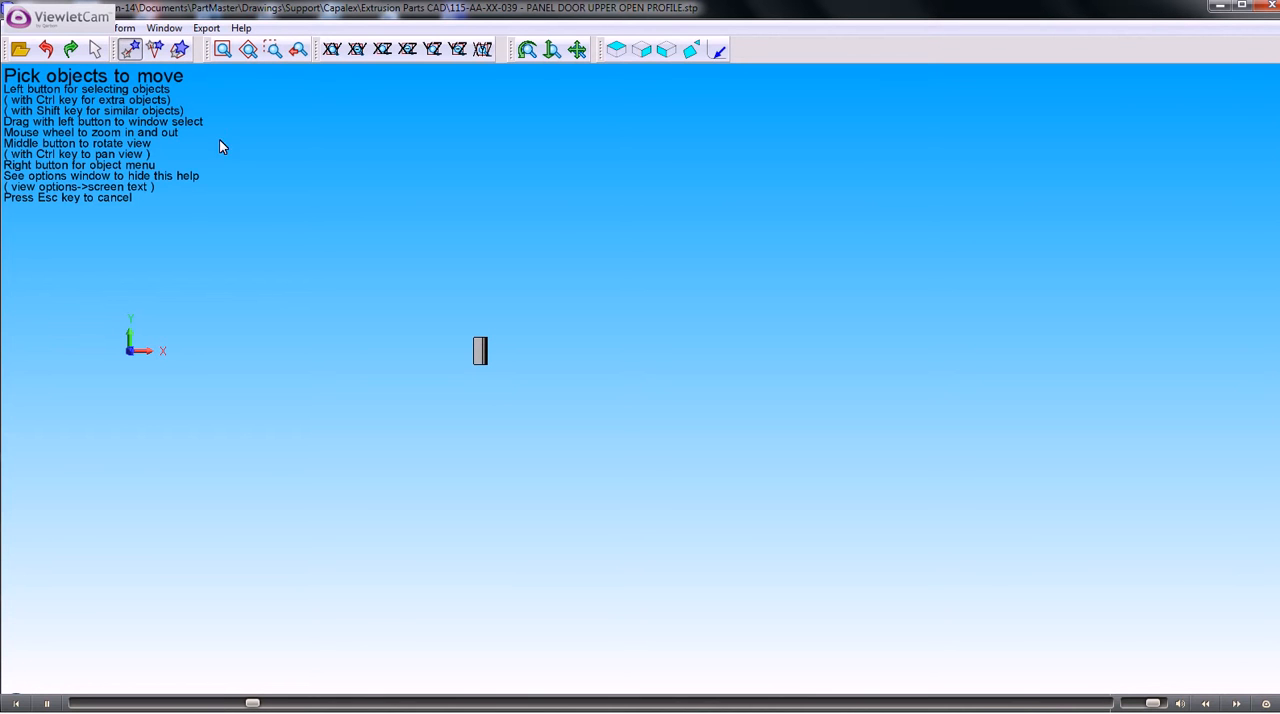
pyautogui.click(480, 350)
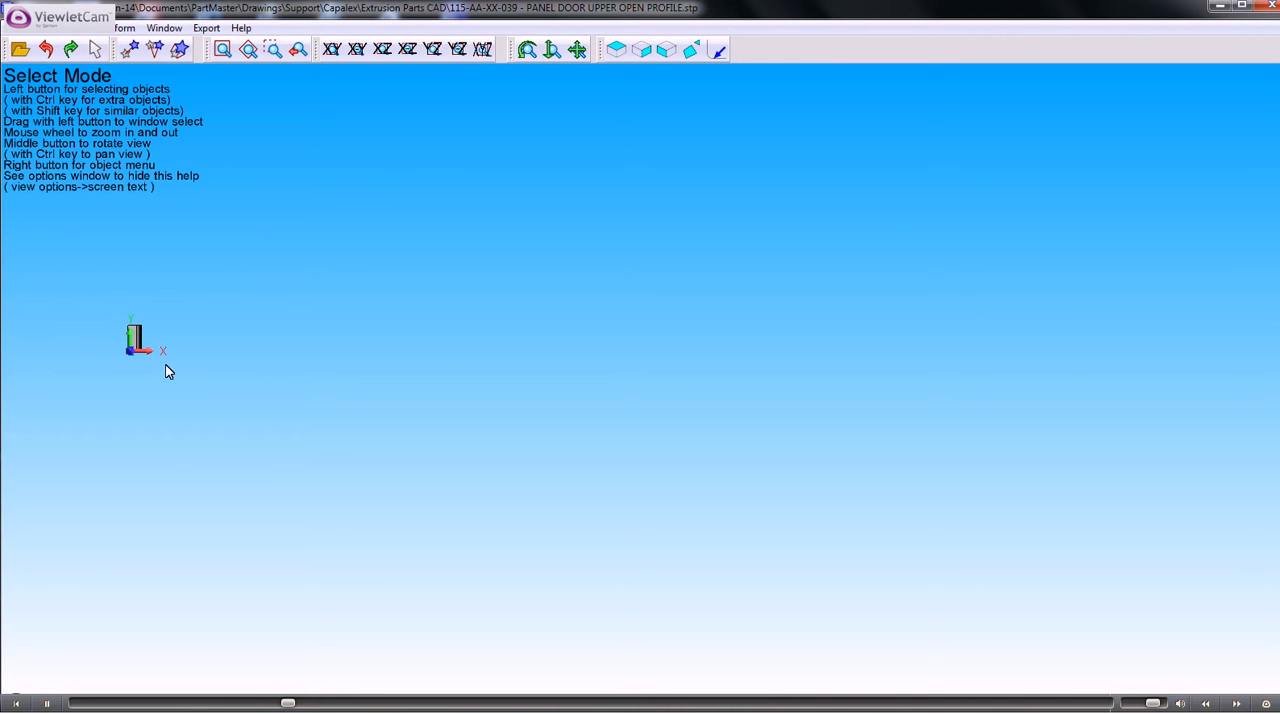
pyautogui.click(382, 50)
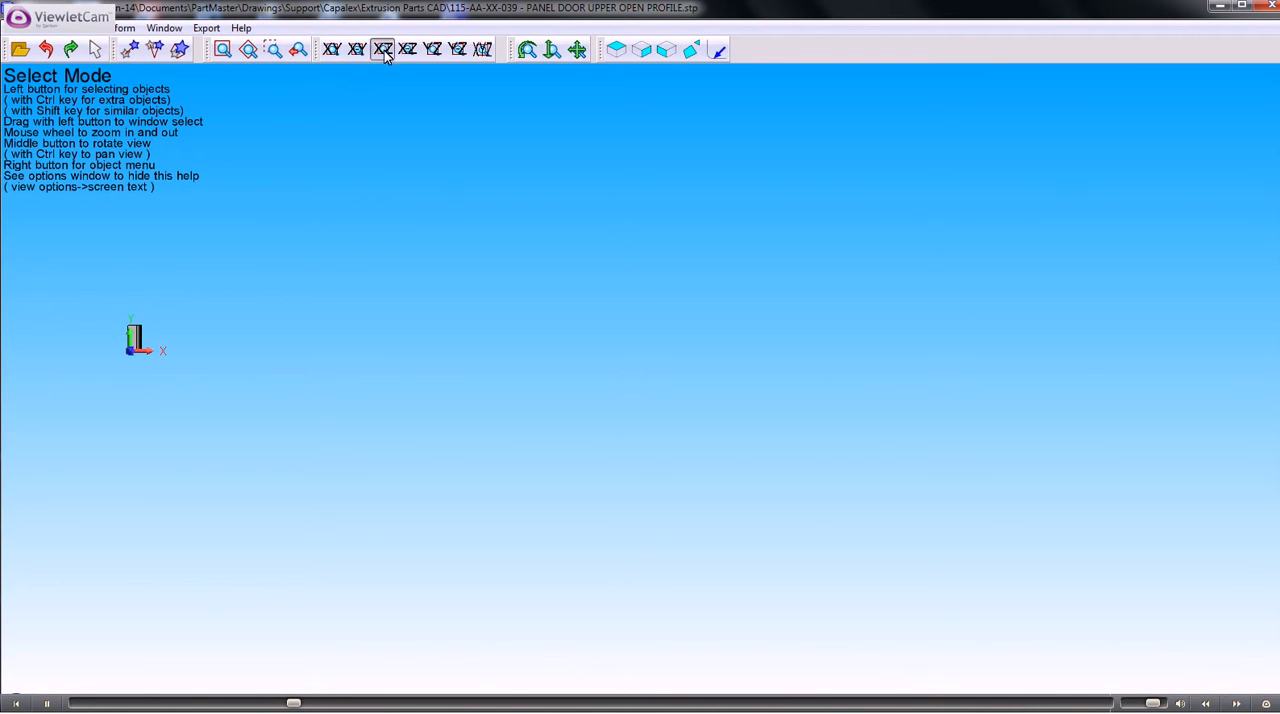
# Step: Move the window-selected panel from its profile corner to the coordinate origin
pyautogui.click(384, 48)
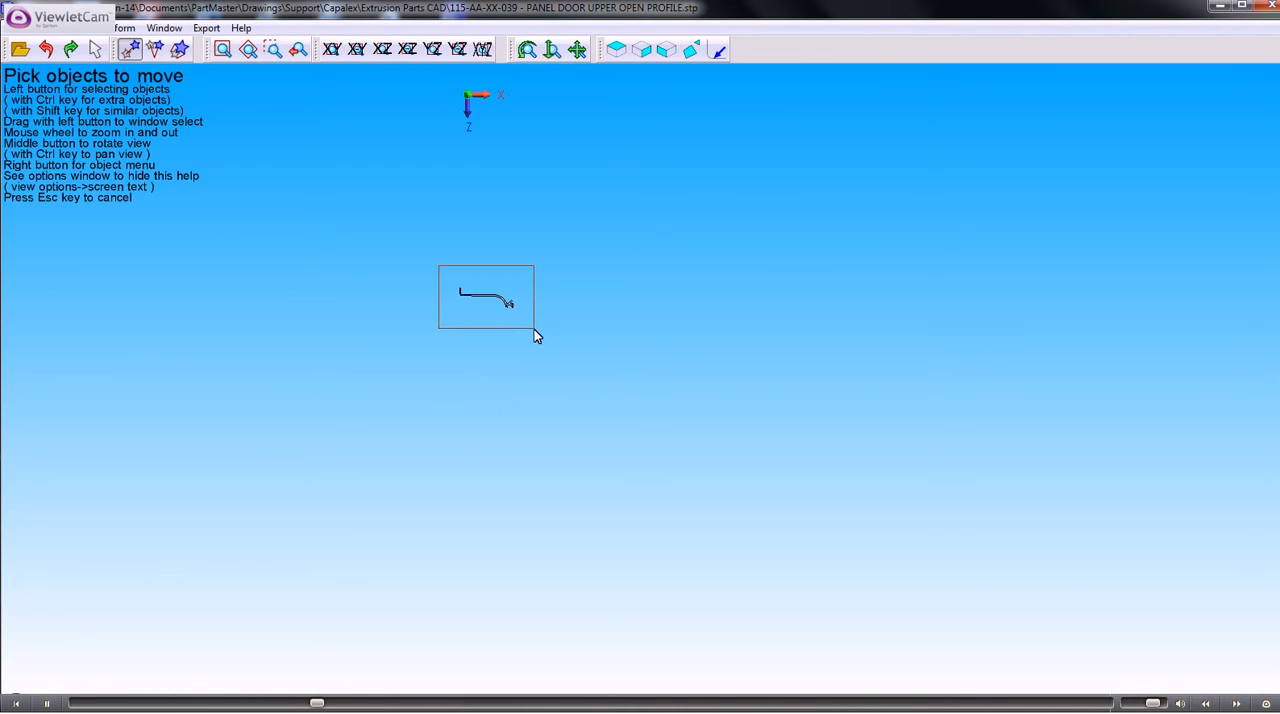
pyautogui.click(486, 296)
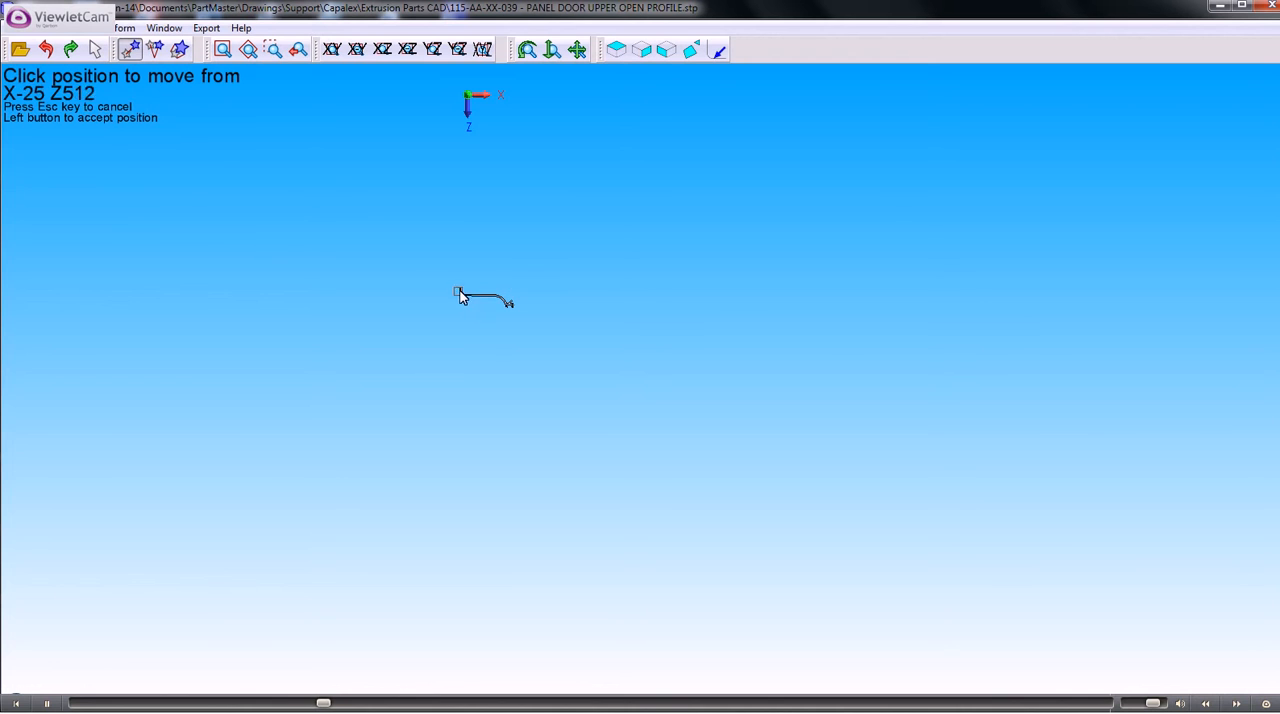
pyautogui.click(458, 296)
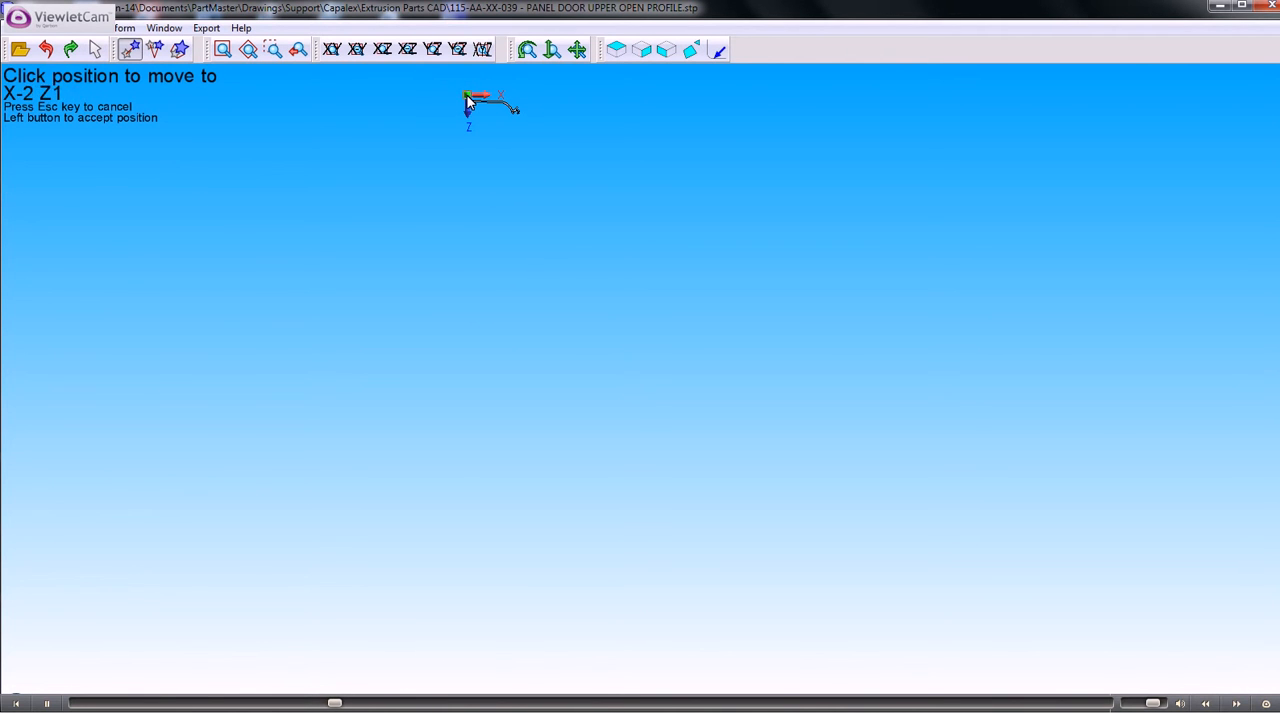
pyautogui.click(482, 50)
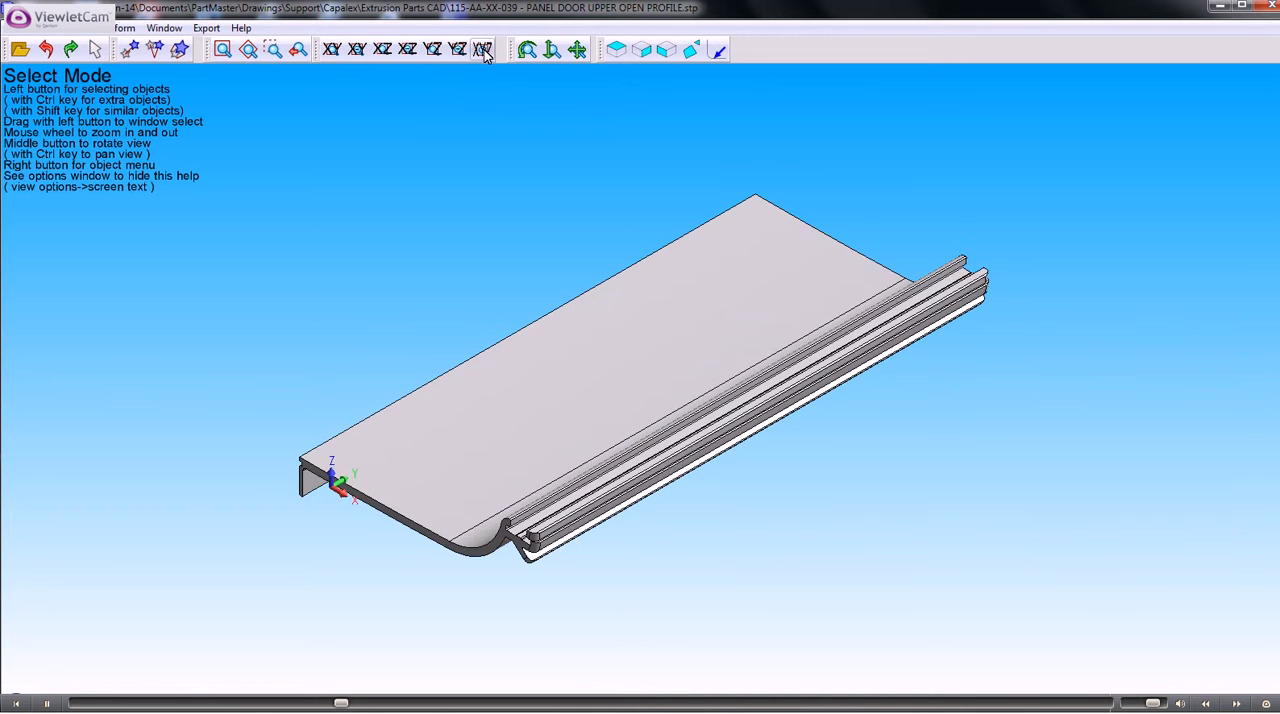
pyautogui.click(484, 50)
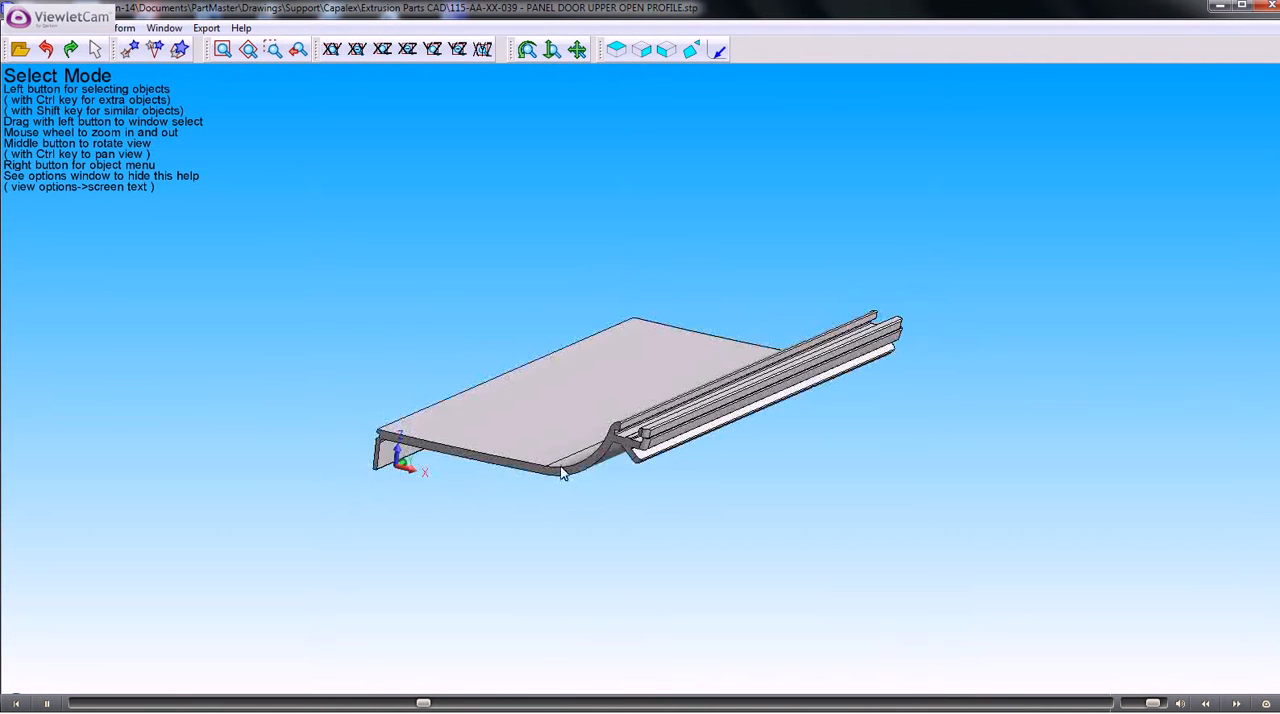
pyautogui.moveTo(560, 470); pyautogui.dragTo(476, 396)
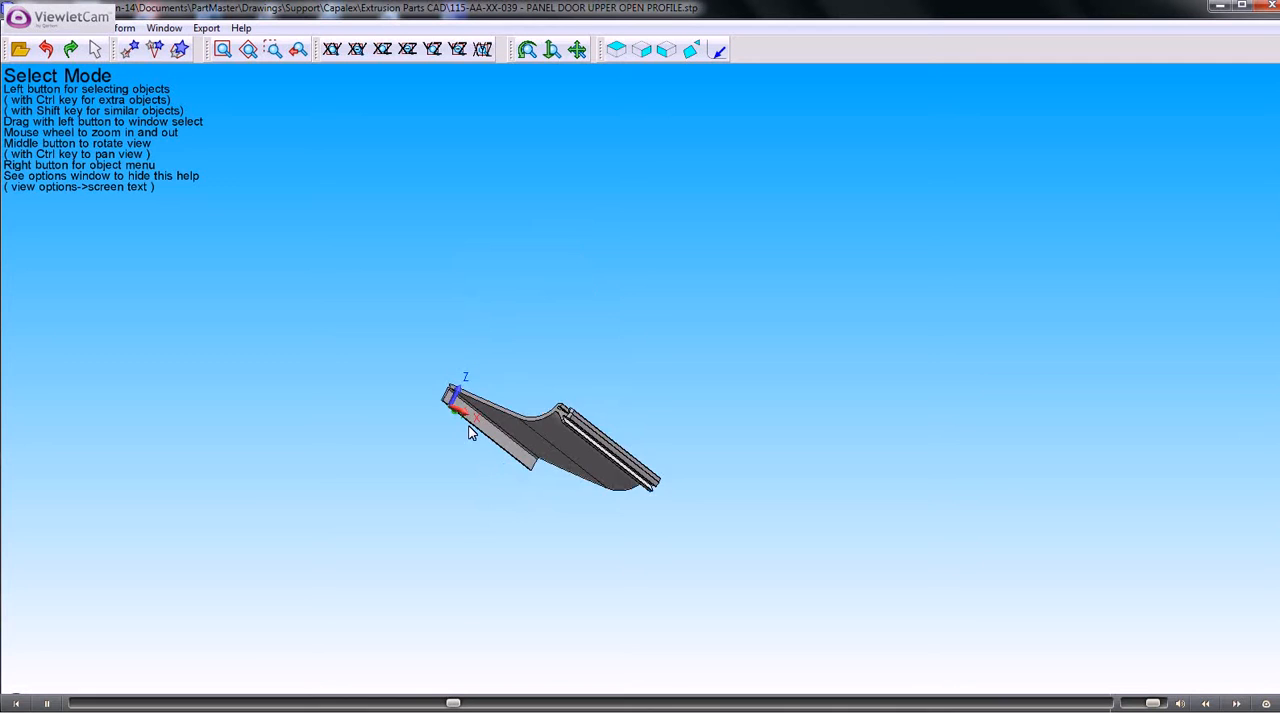
pyautogui.moveTo(470, 430); pyautogui.dragTo(480, 400)
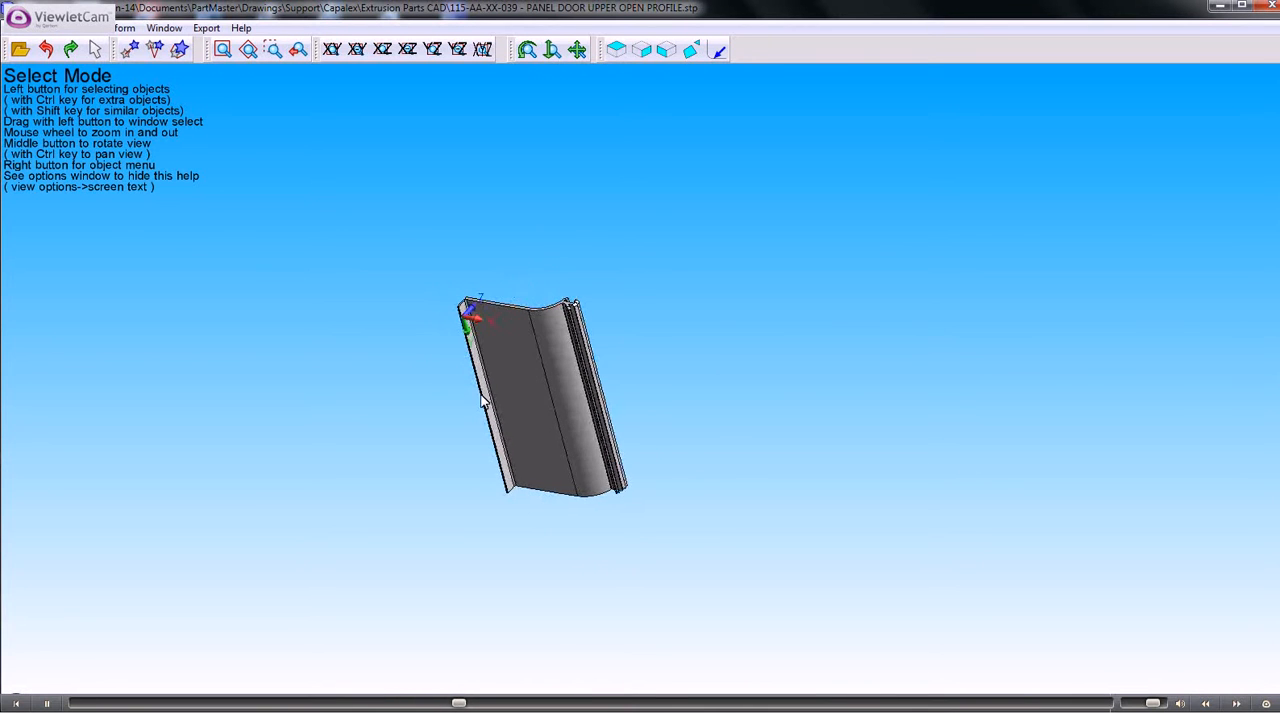
# Step: Rotate the panel 90 degrees in the XZ plane about position 0,0,0
pyautogui.click(156, 50)
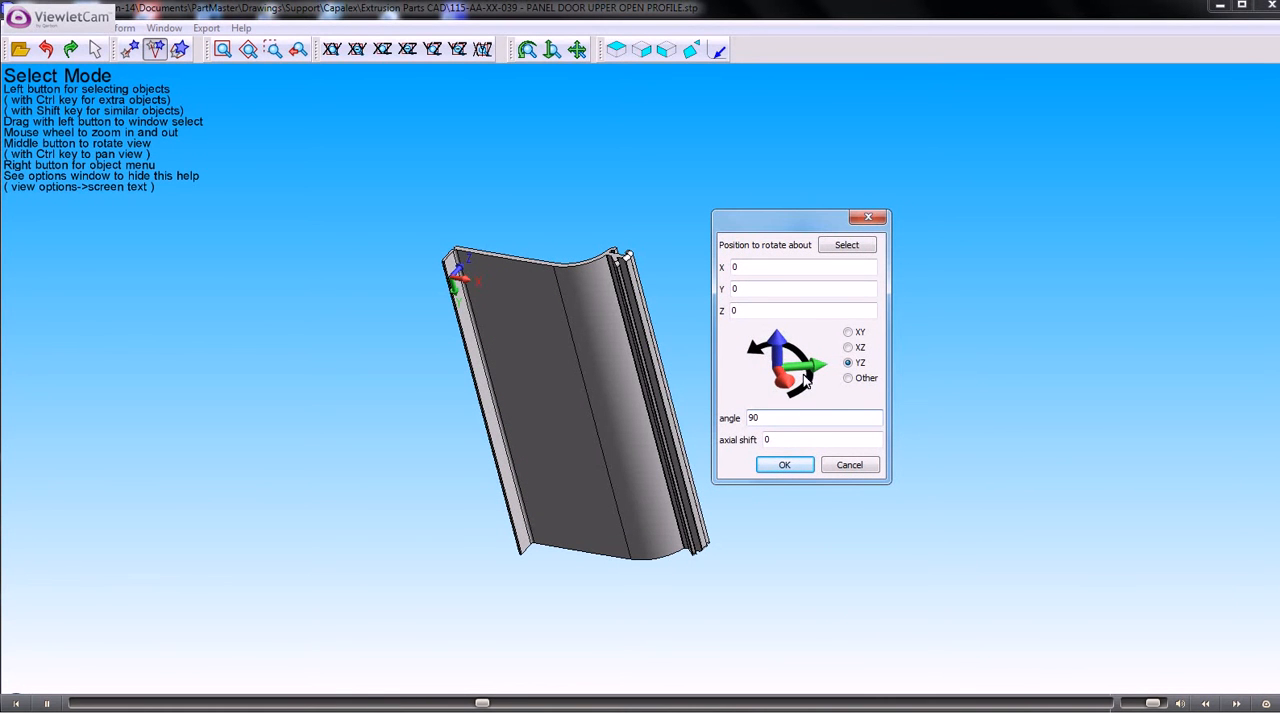
pyautogui.click(848, 332)
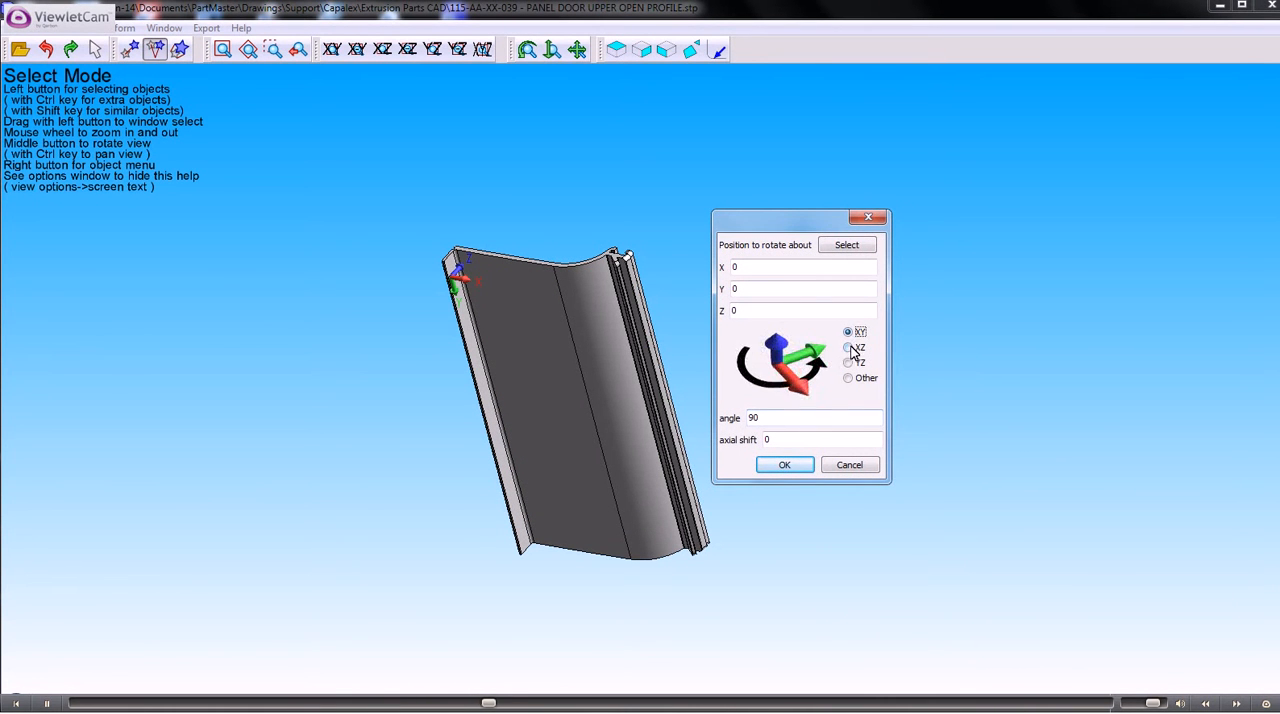
pyautogui.click(848, 362)
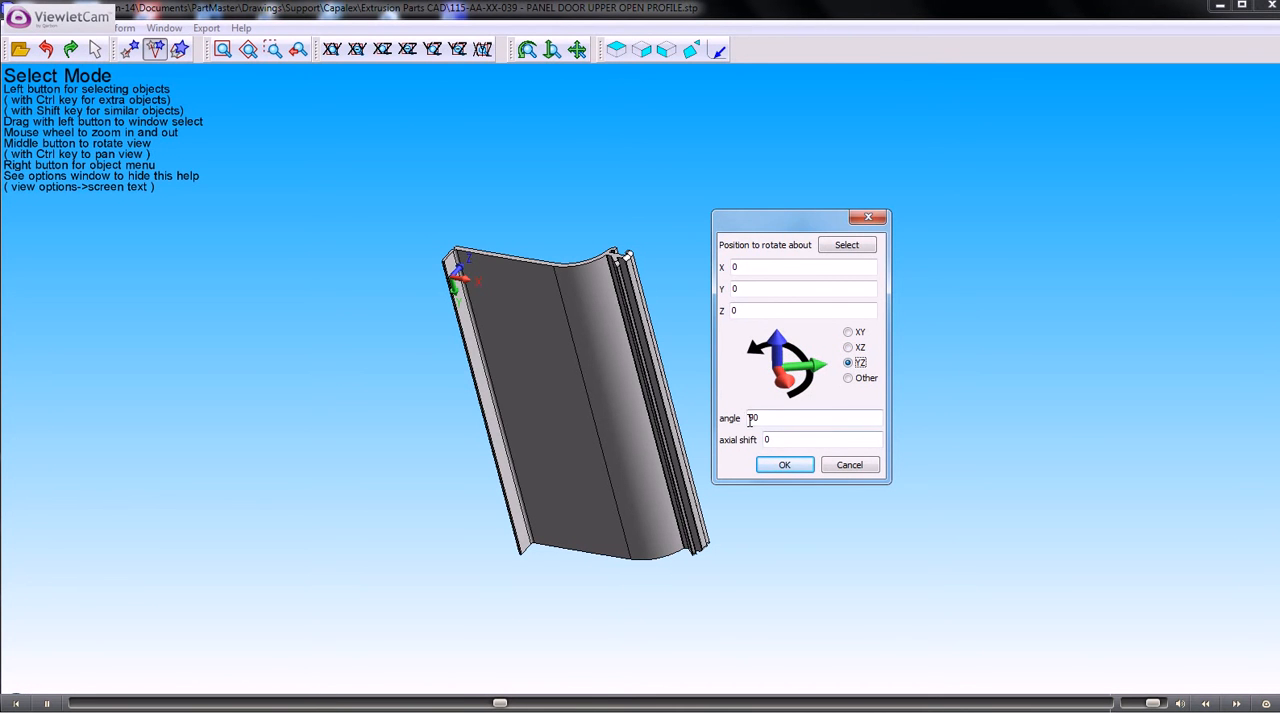
pyautogui.click(784, 464)
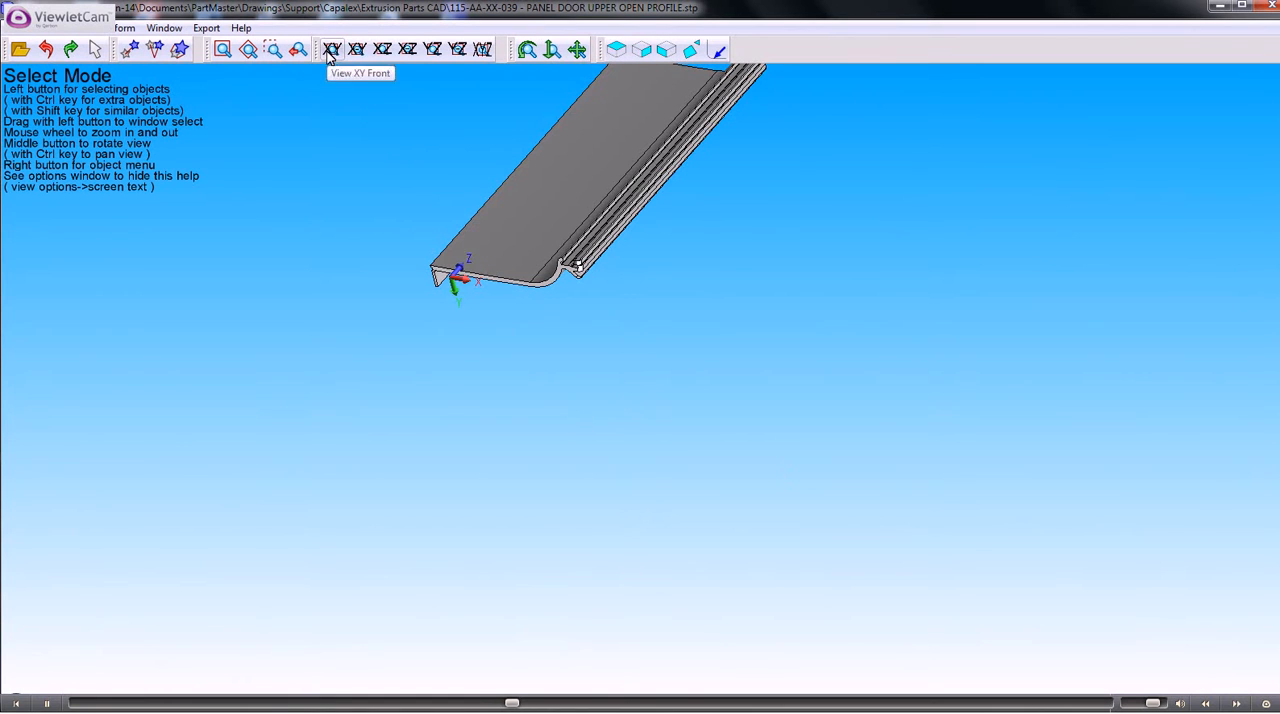
# Step: Section the panel solid on the X axis through point -16, 0, 114 at angle 0
pyautogui.click(332, 50)
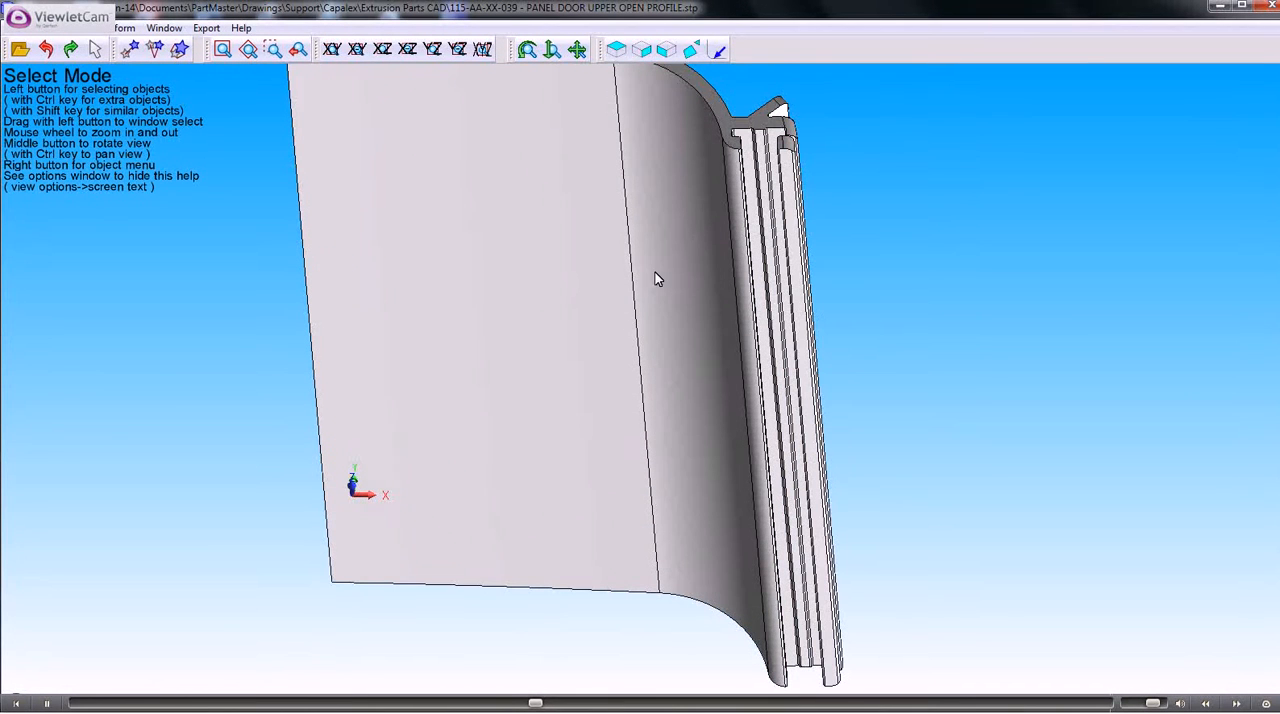
pyautogui.moveTo(684, 206)
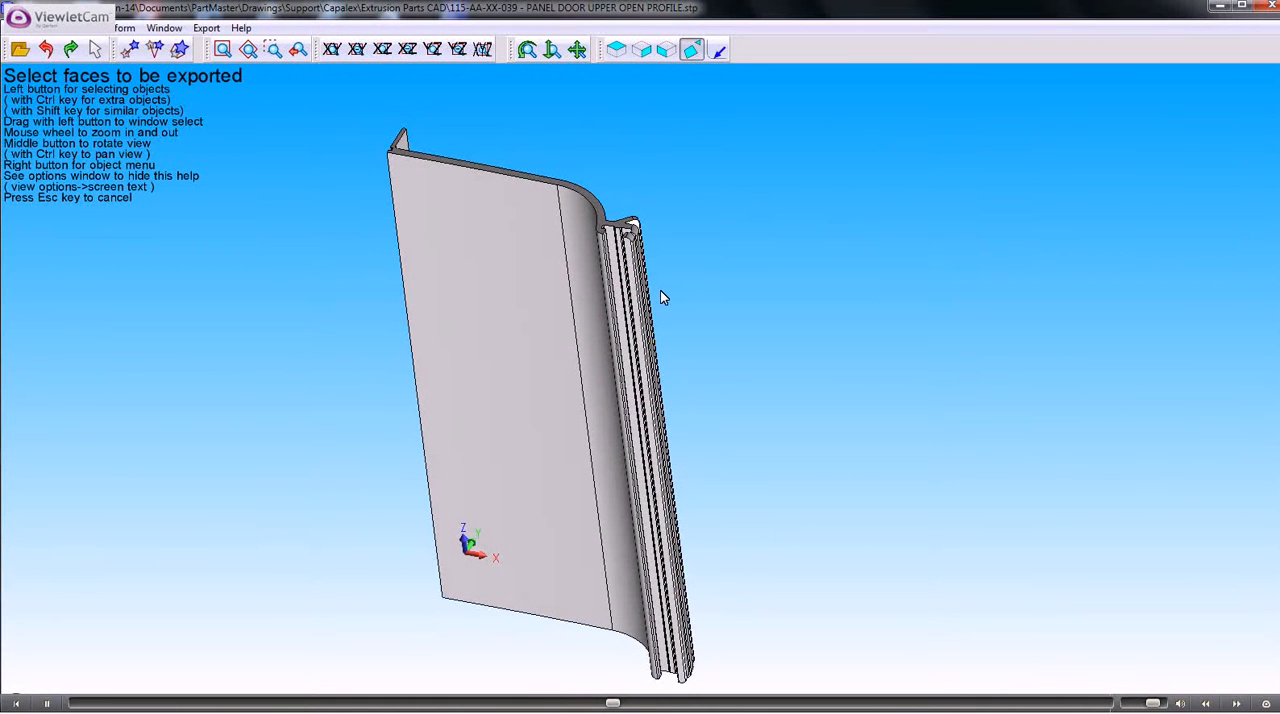
pyautogui.moveTo(460, 294)
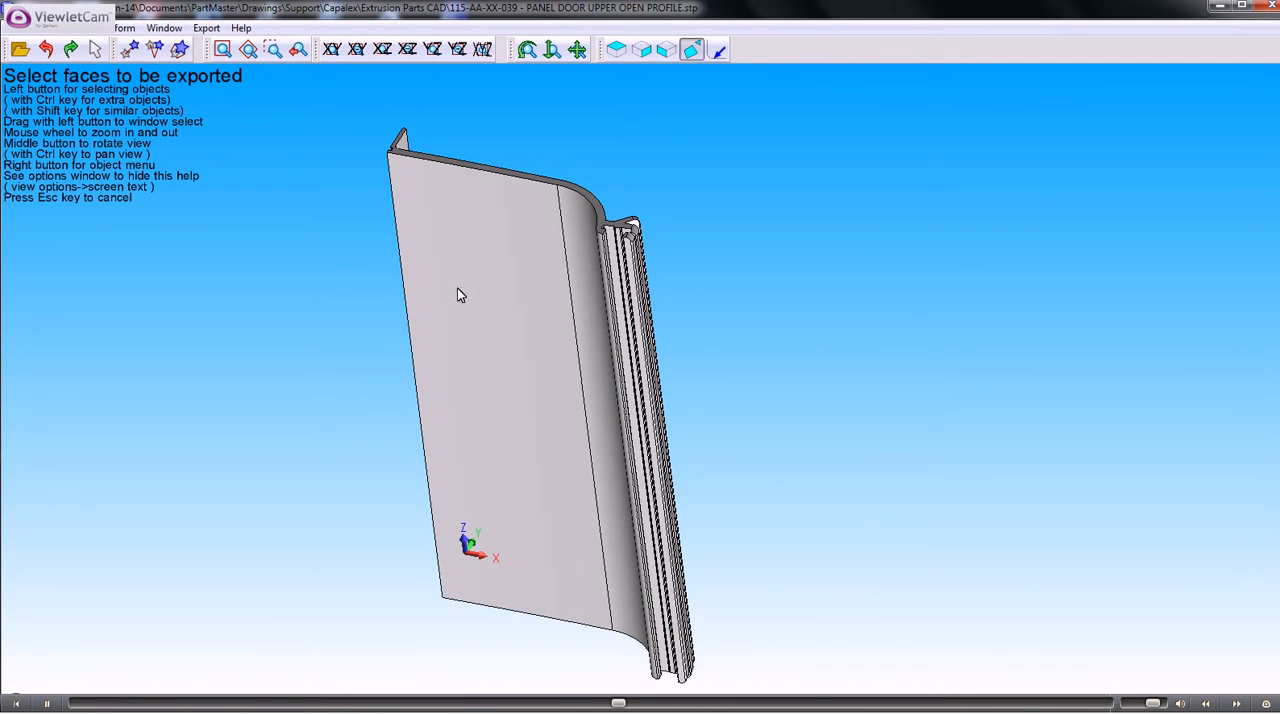
pyautogui.moveTo(250, 200)
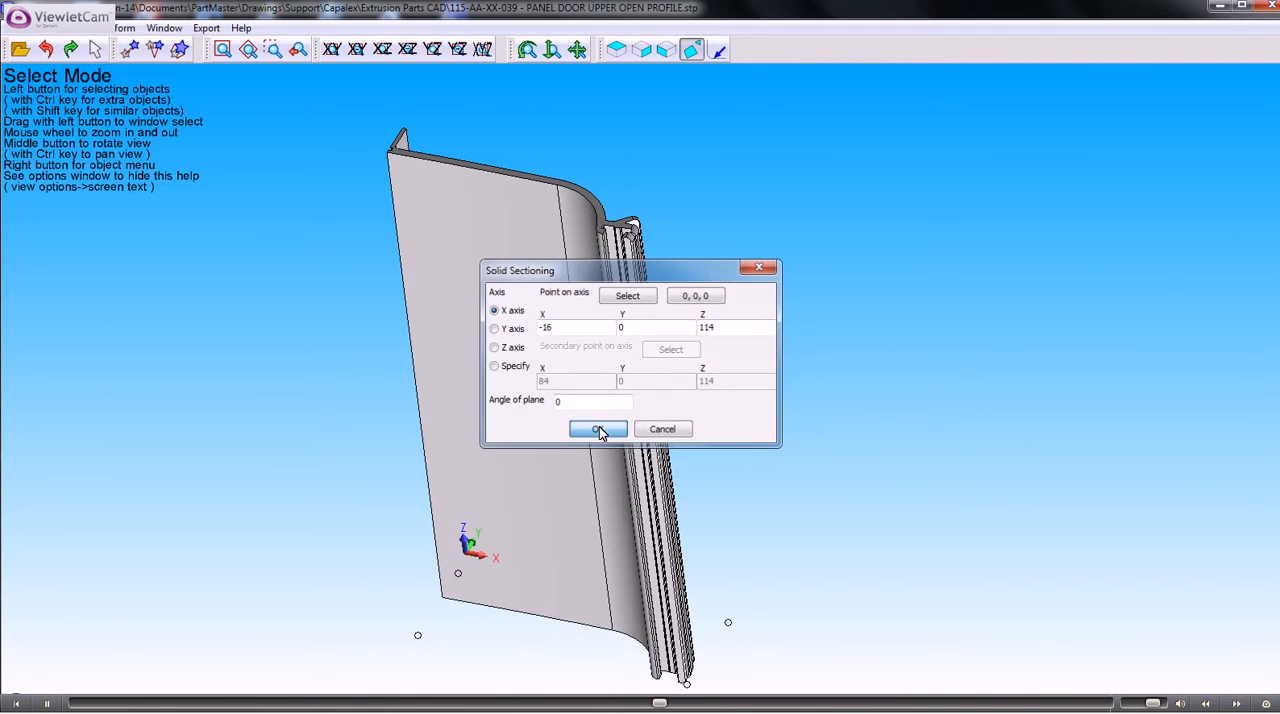
pyautogui.click(596, 428)
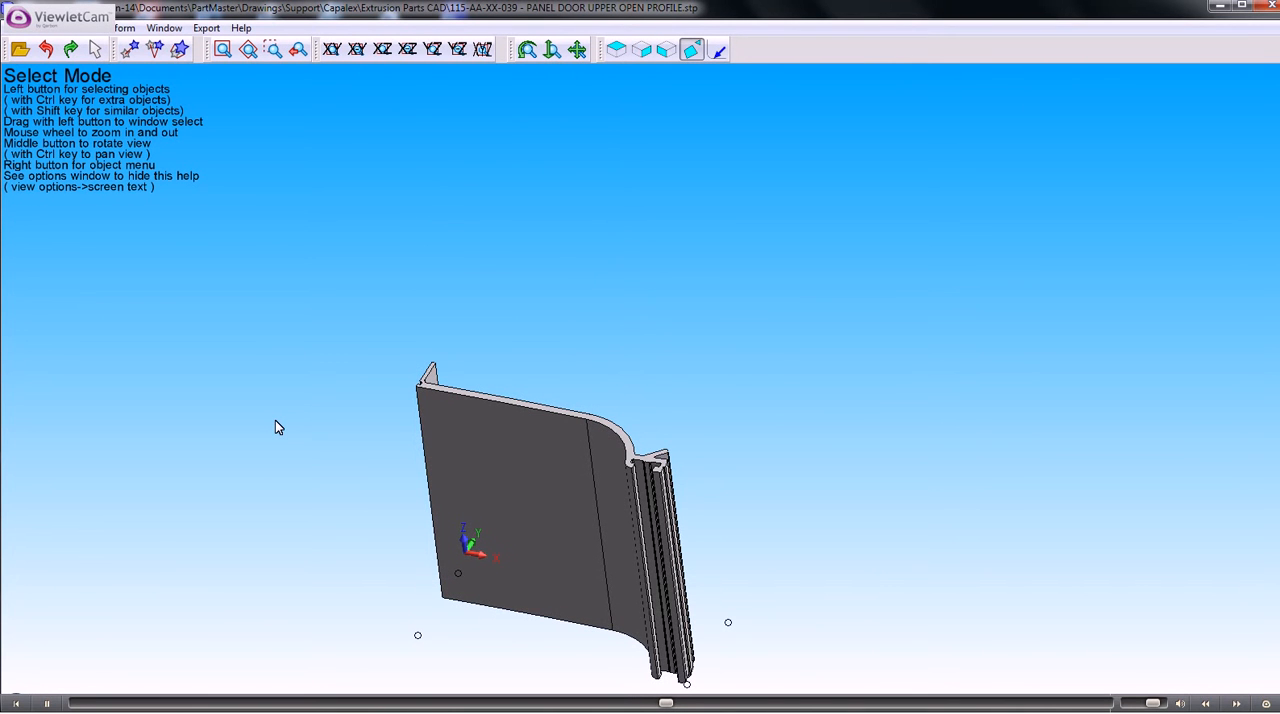
pyautogui.moveTo(324, 396)
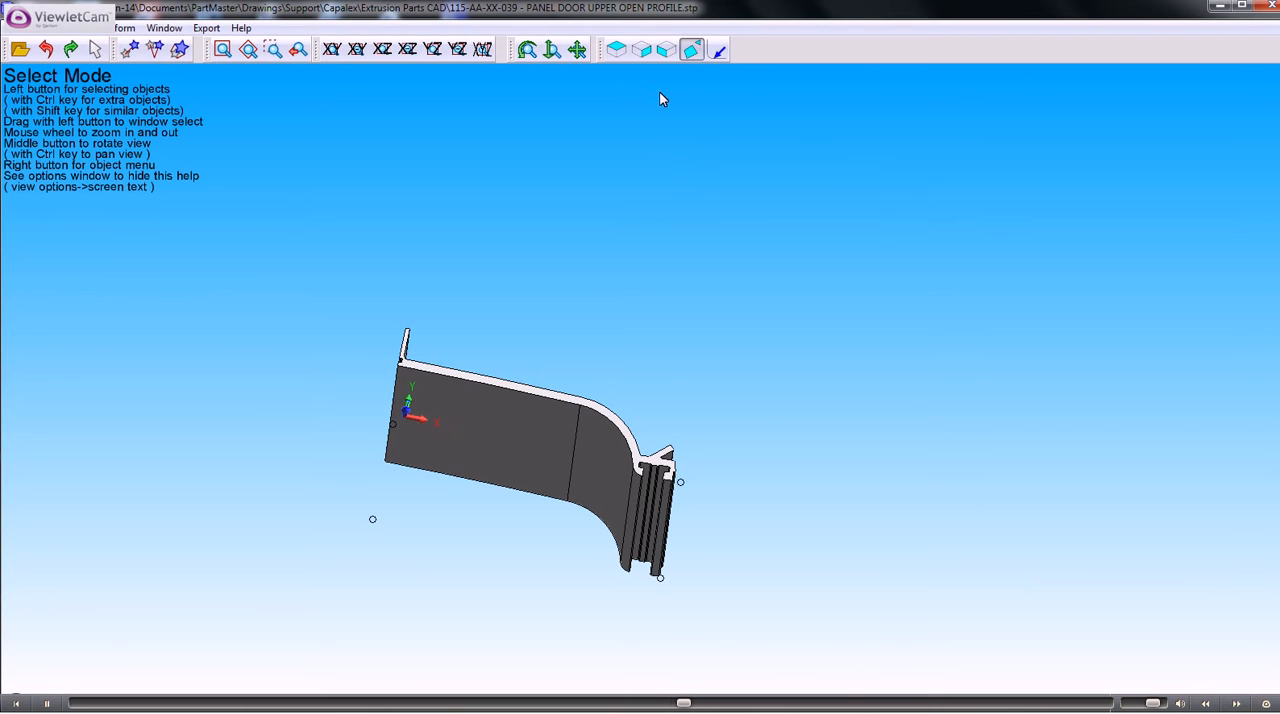
# Step: Export the cut section face to Dolphin PartMaster CAD with origin at X min / Y min
pyautogui.click(540, 398)
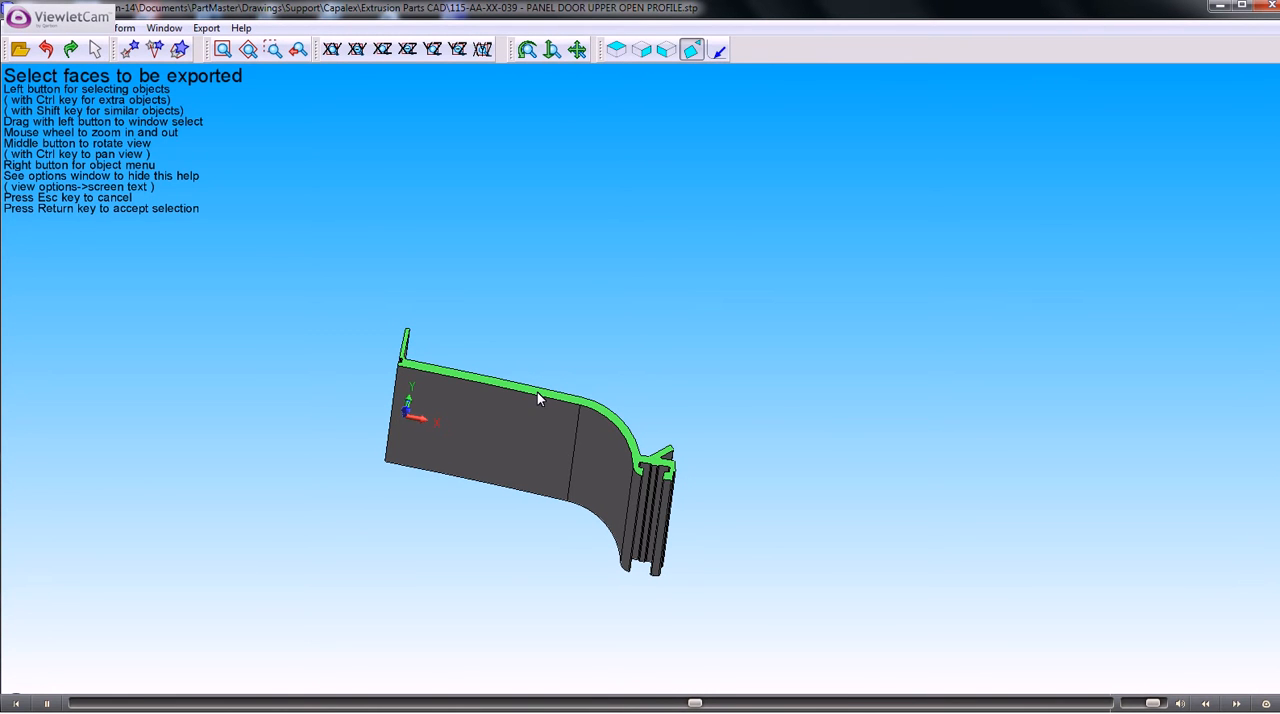
pyautogui.moveTo(724, 46)
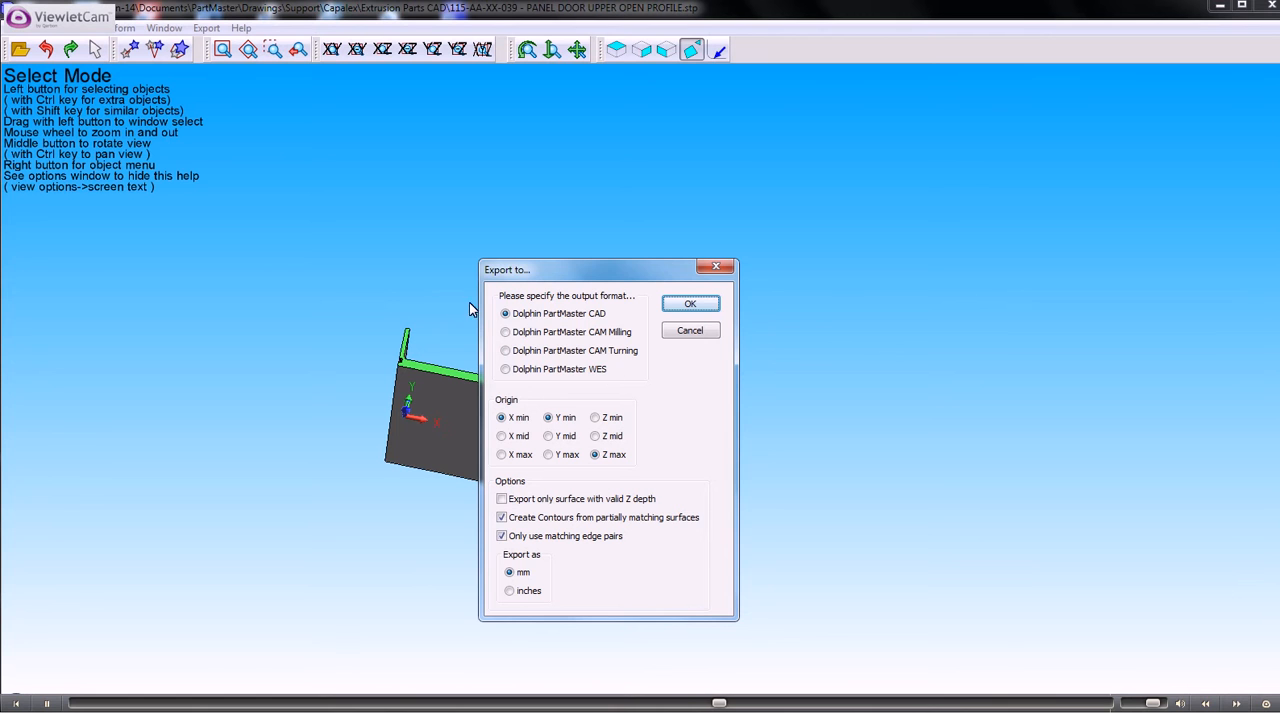
pyautogui.moveTo(624, 328)
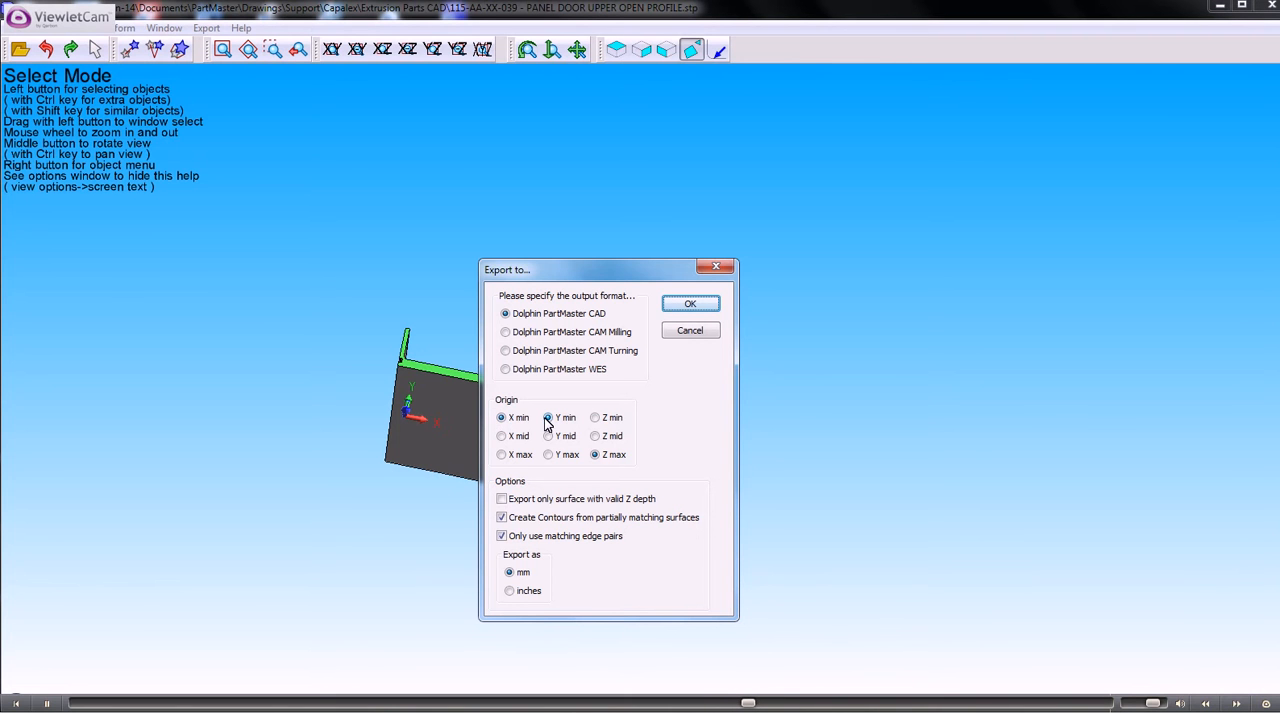
pyautogui.click(596, 454)
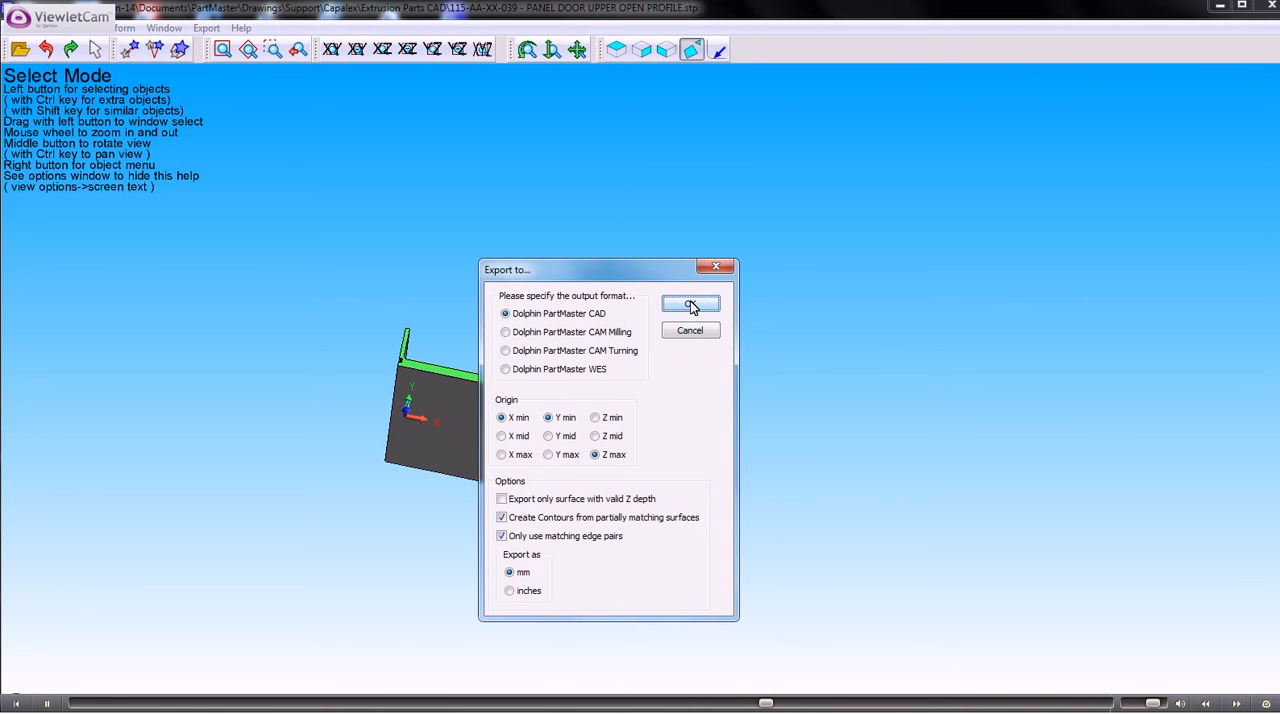
pyautogui.click(690, 304)
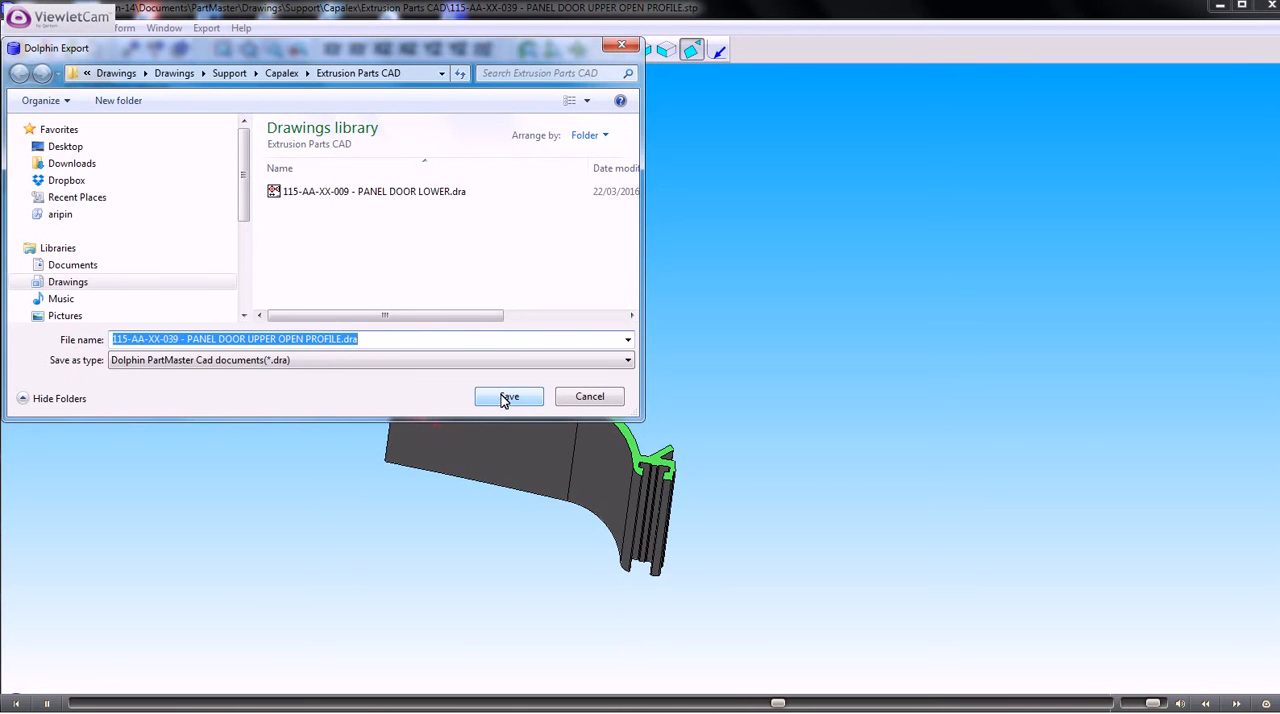
# Step: Save the Dolphin export so the profile opens in PartMaker CAD, zoomed to fit
pyautogui.click(508, 396)
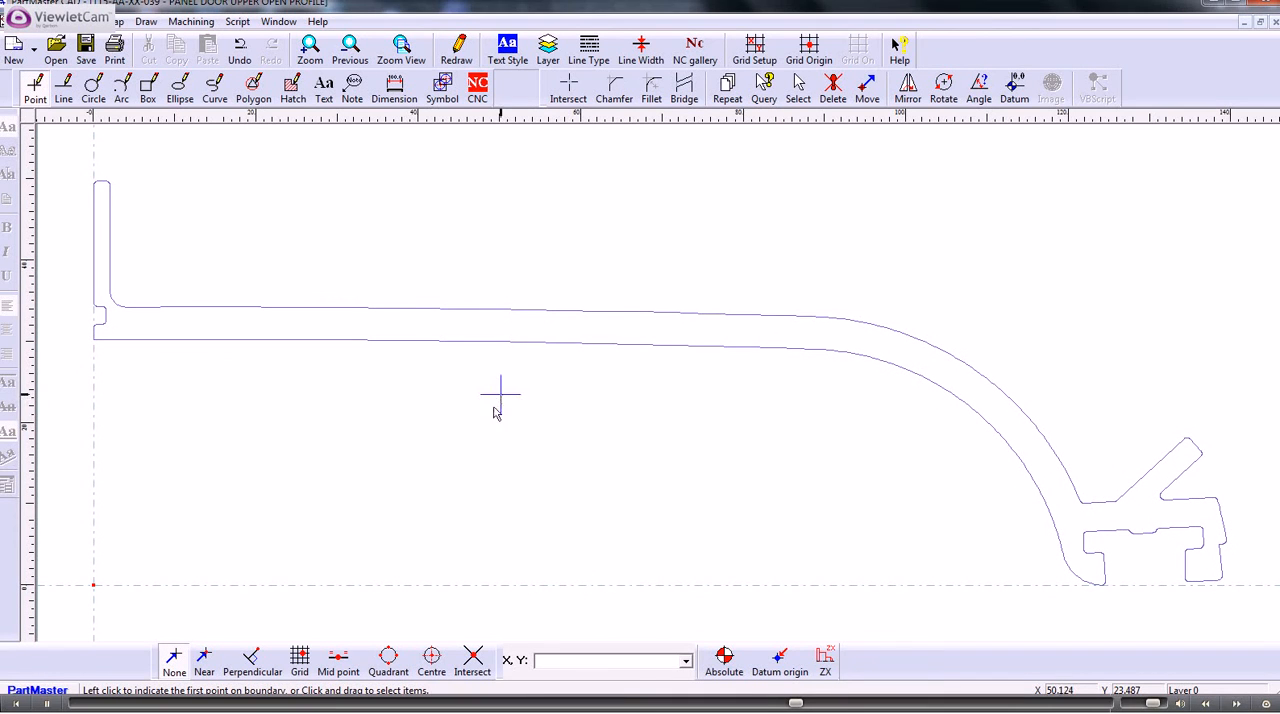
pyautogui.moveTo(412, 468)
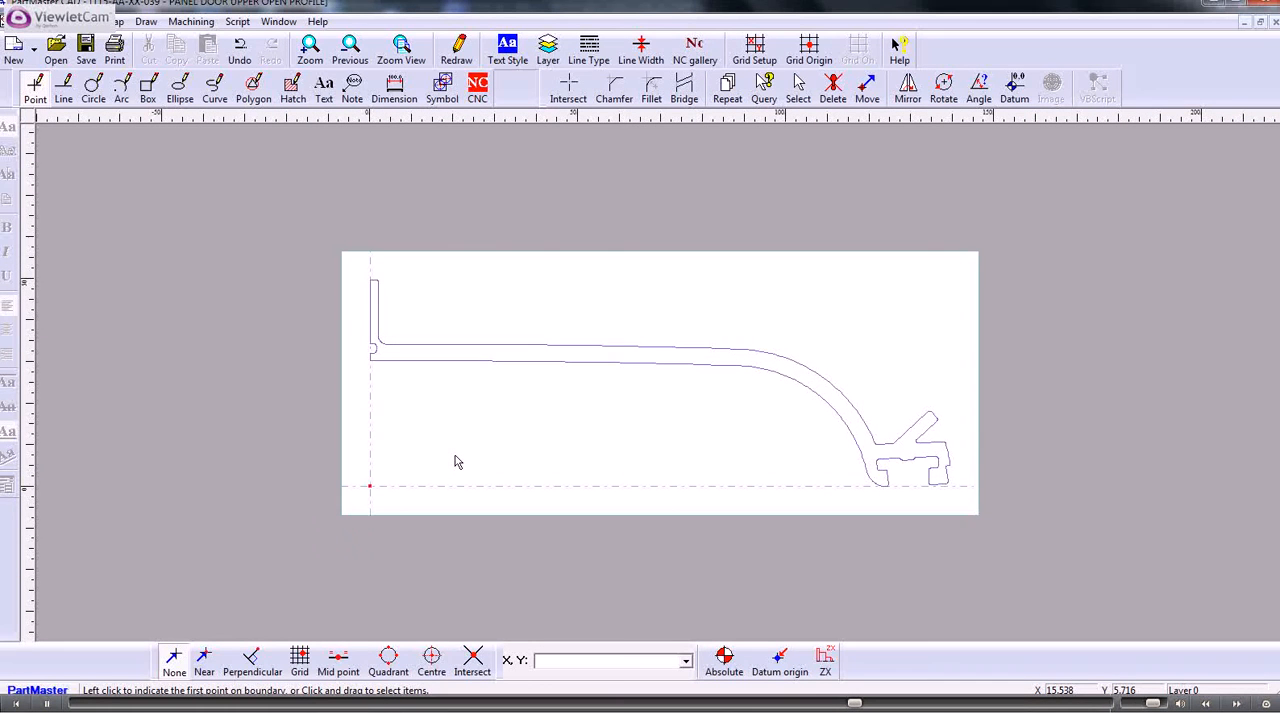
pyautogui.moveTo(316, 344)
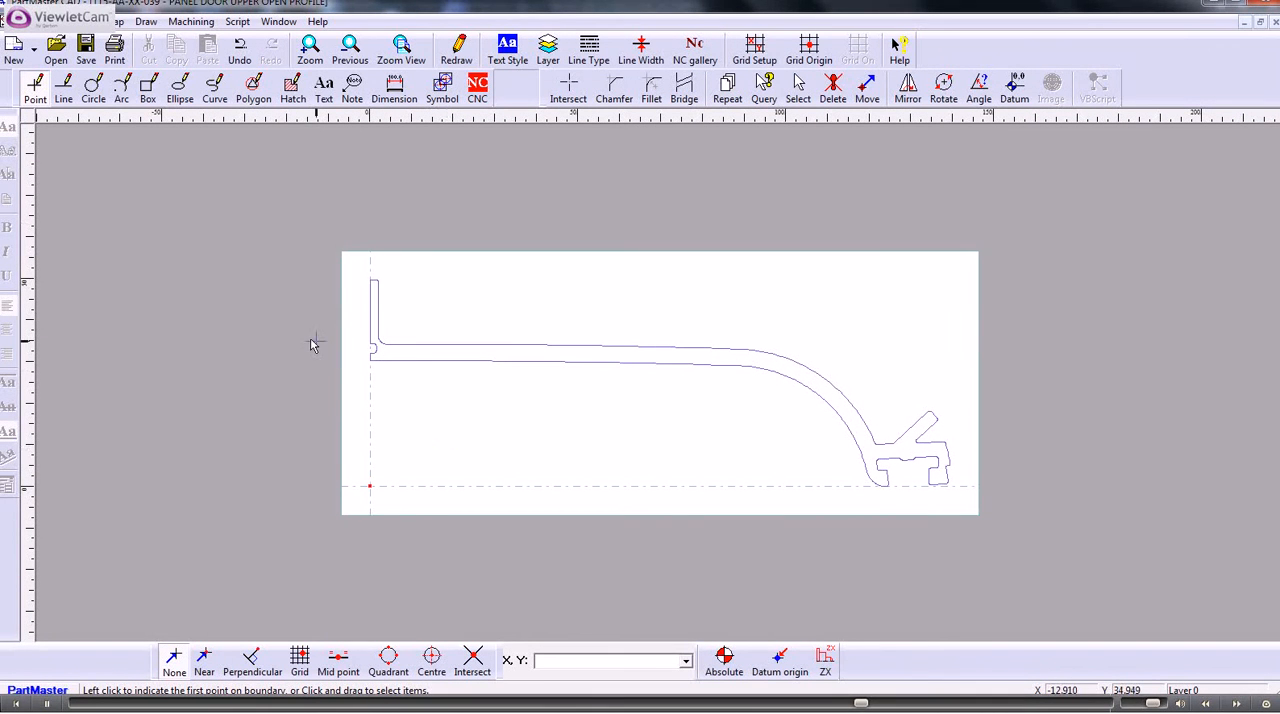
# Step: Explode contour Con 1 into separate line and arc segments
pyautogui.click(214, 88)
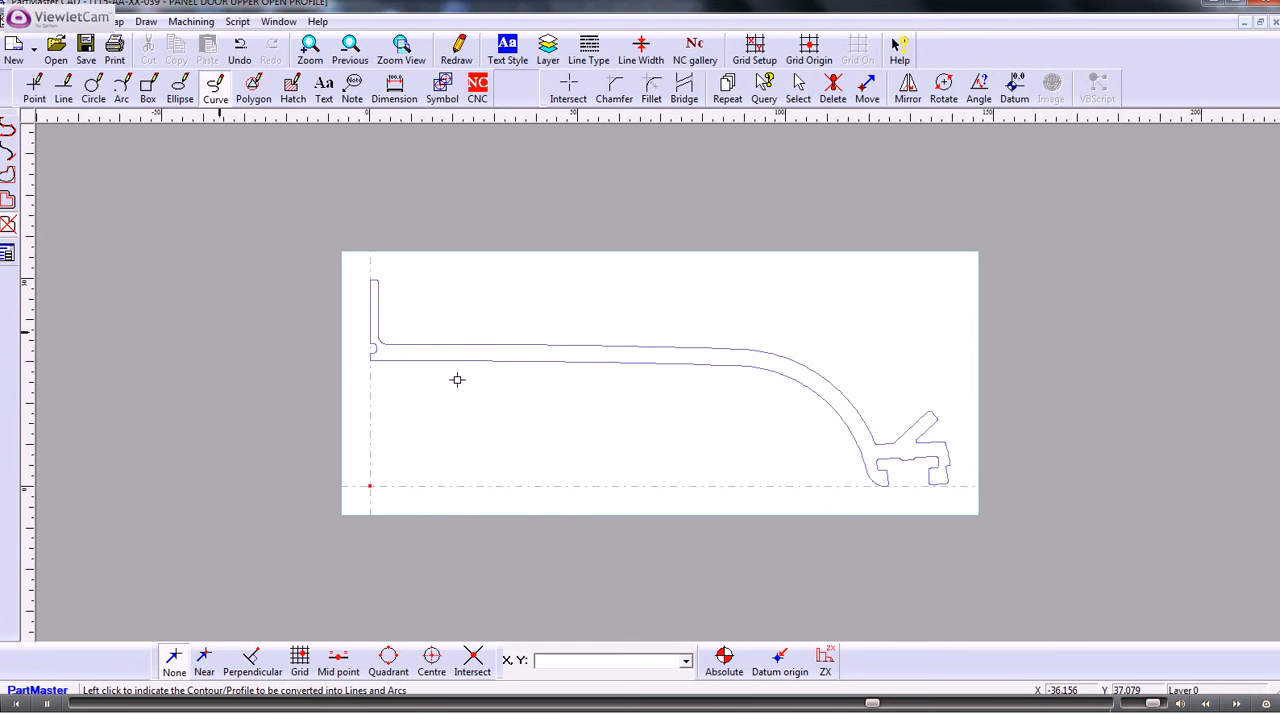
pyautogui.click(456, 380)
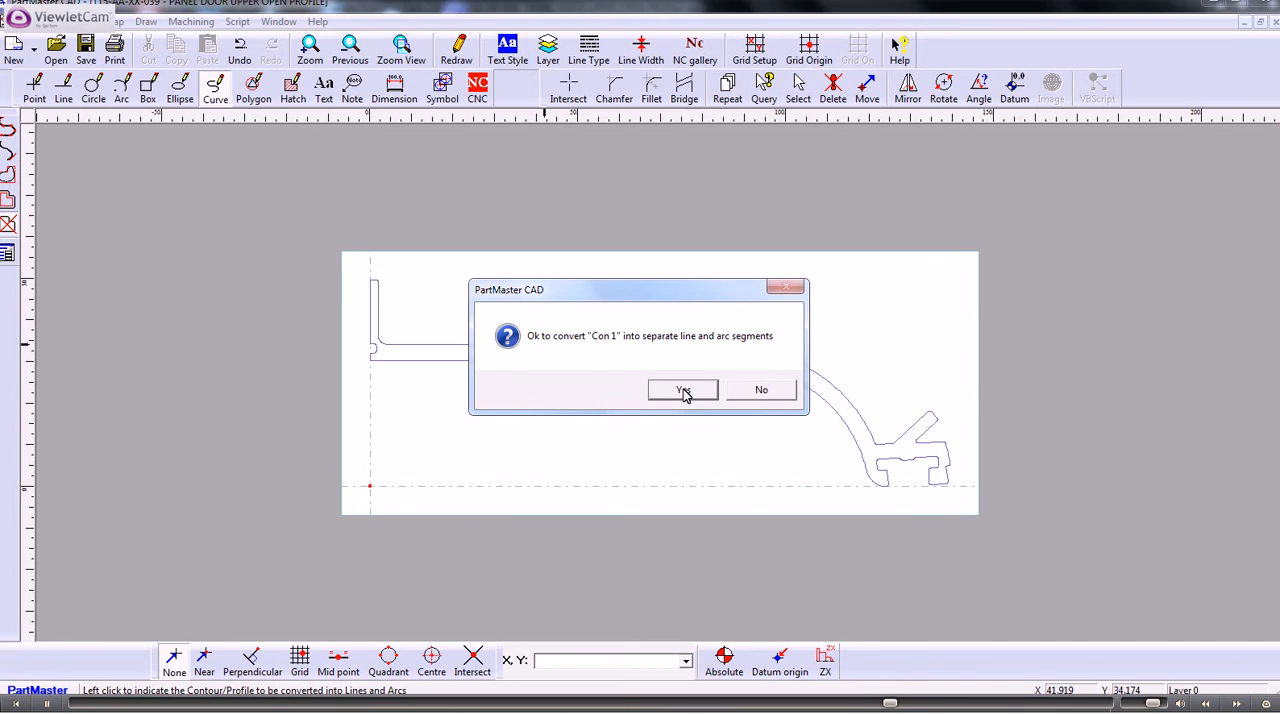
pyautogui.click(684, 388)
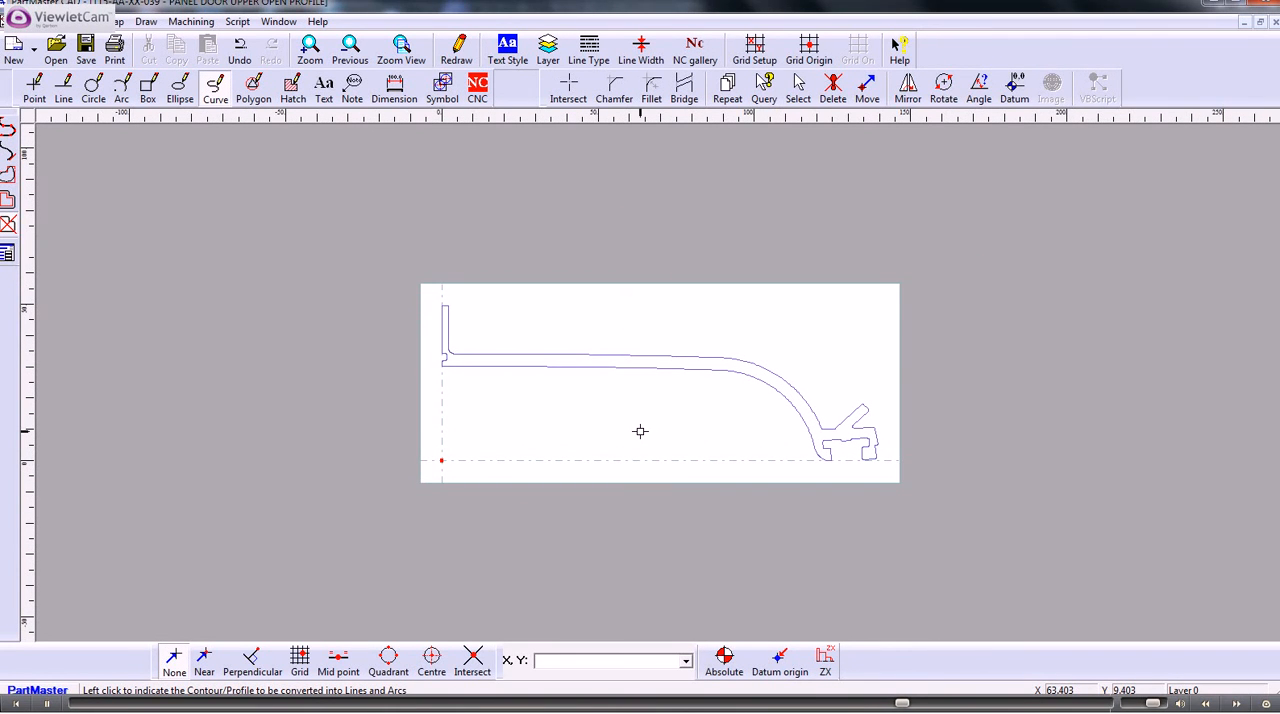
pyautogui.moveTo(684, 444)
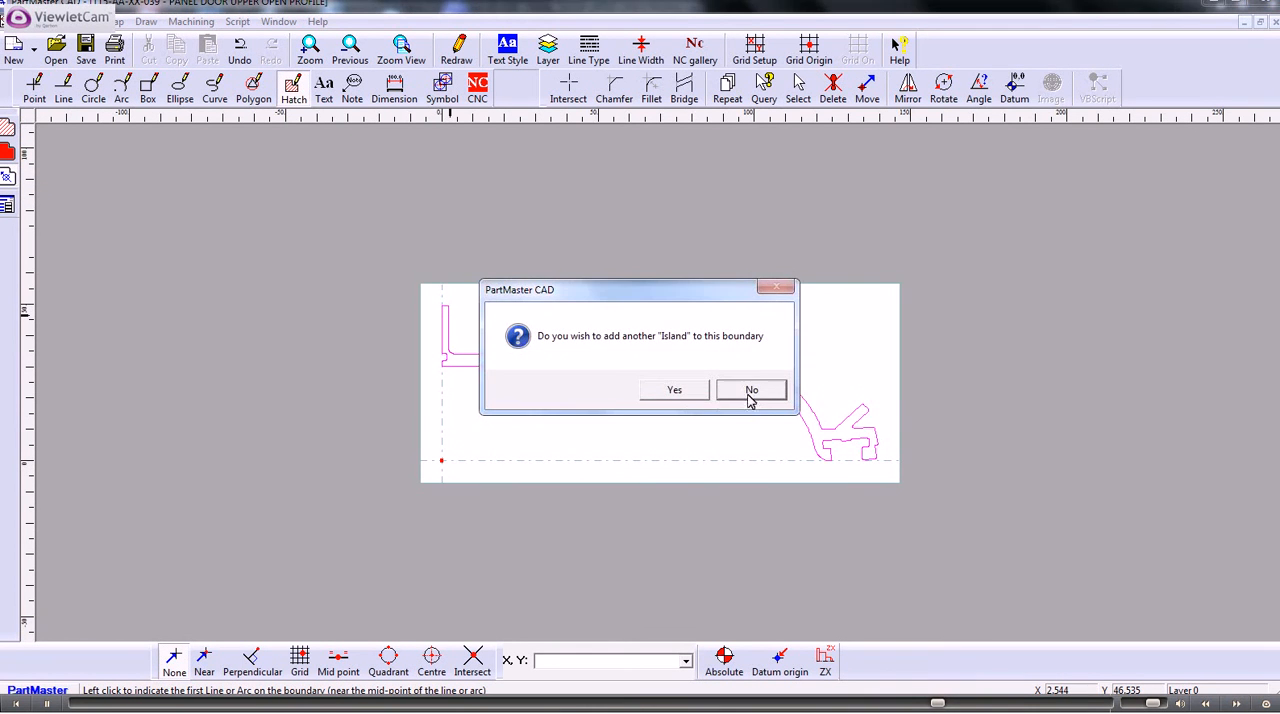
# Step: Hatch the profile boundary without islands, run Static Calculations and place the centroid symbol
pyautogui.click(752, 388)
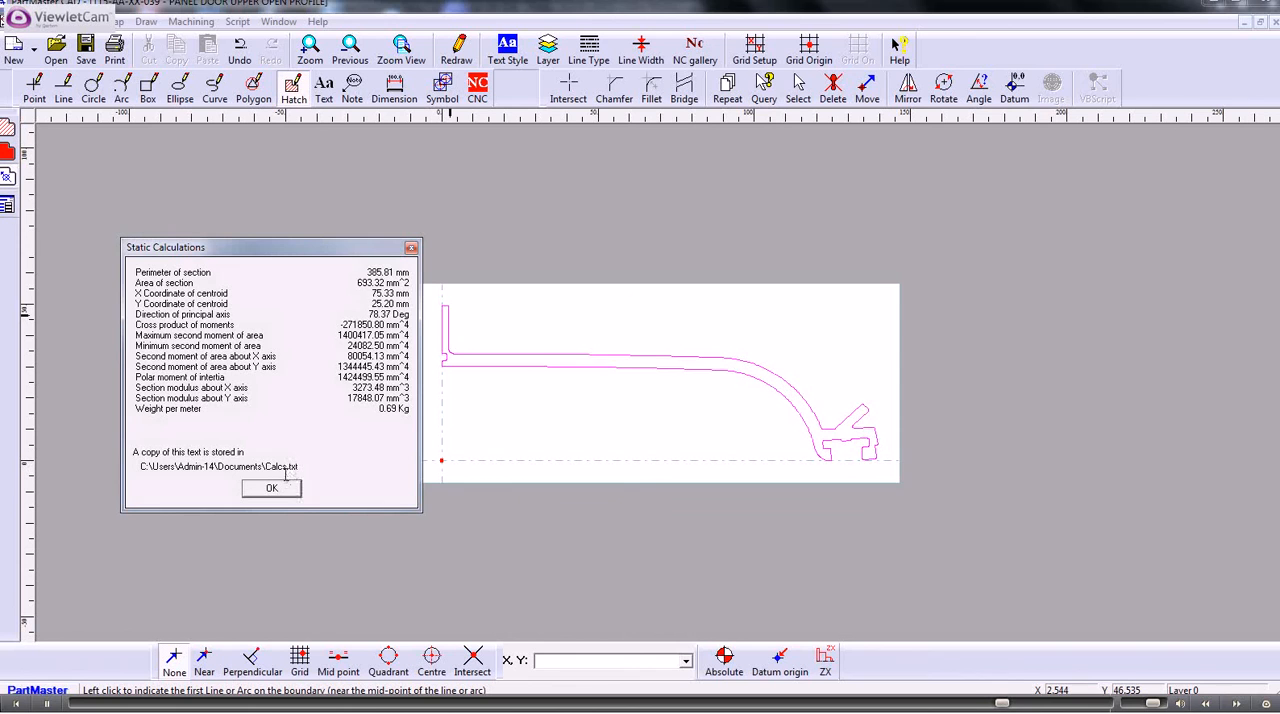
pyautogui.click(272, 488)
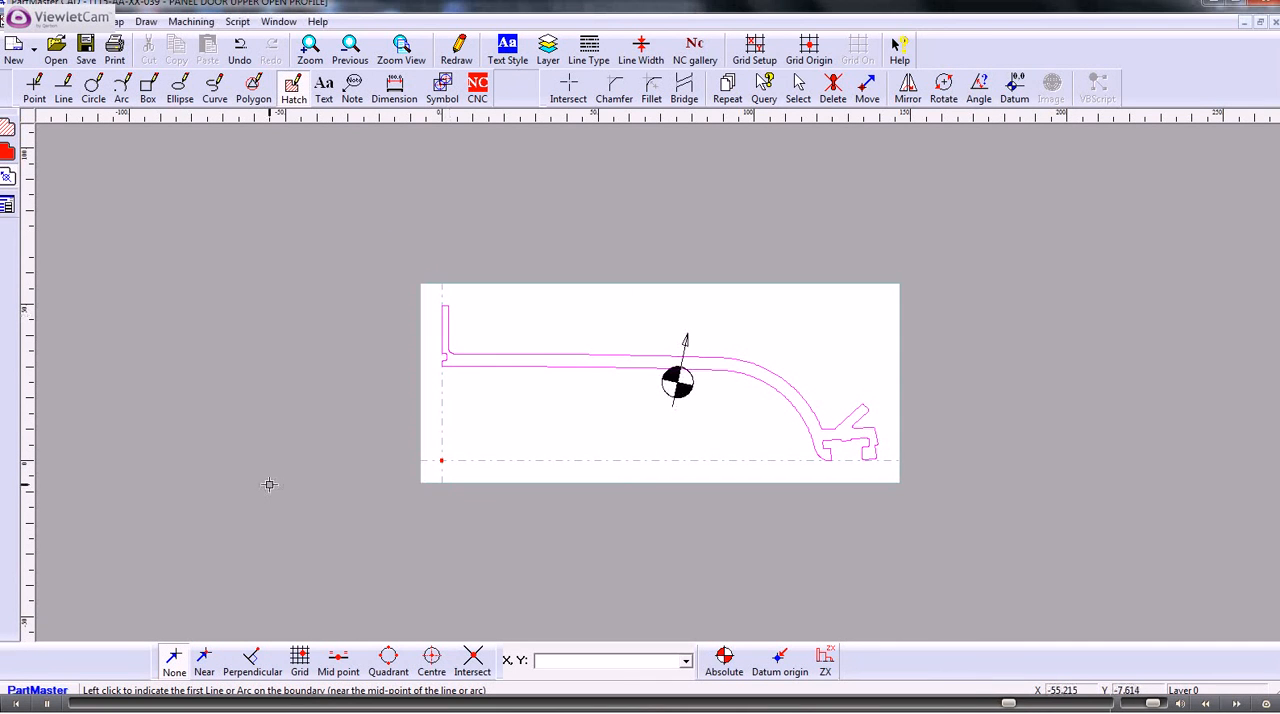
pyautogui.moveTo(272, 488)
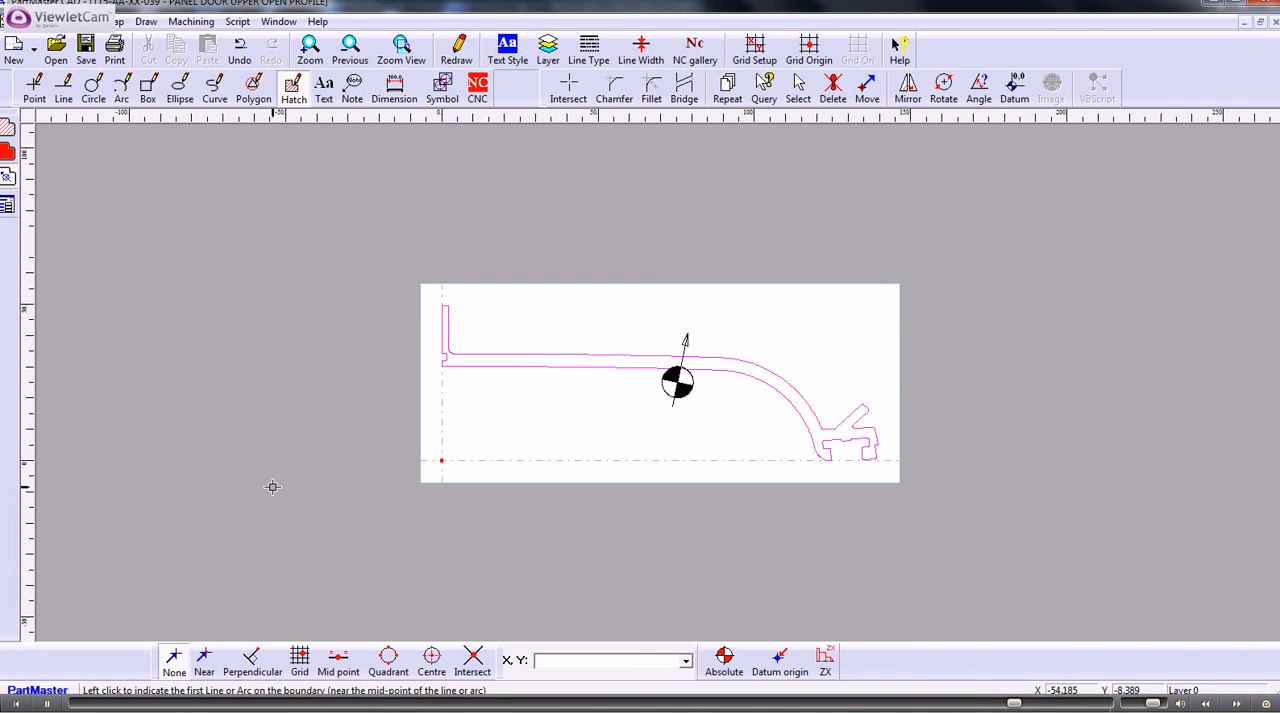
pyautogui.moveTo(390, 194)
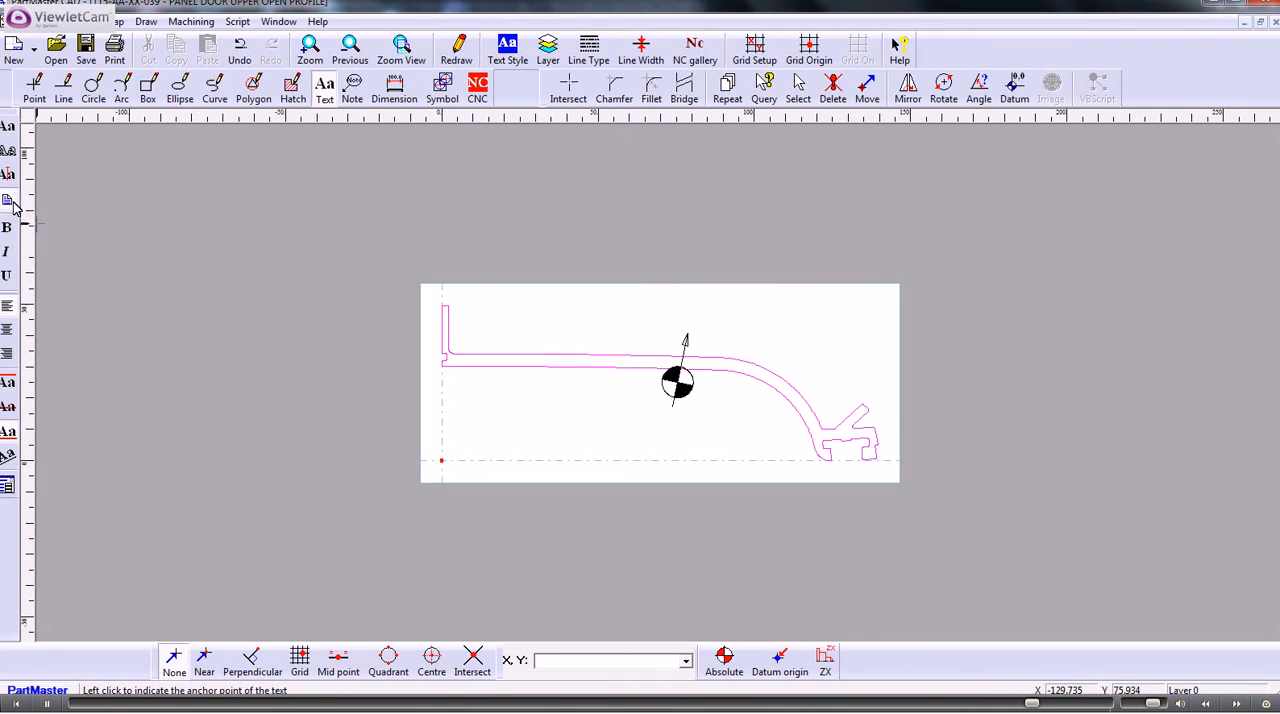
pyautogui.moveTo(950, 478)
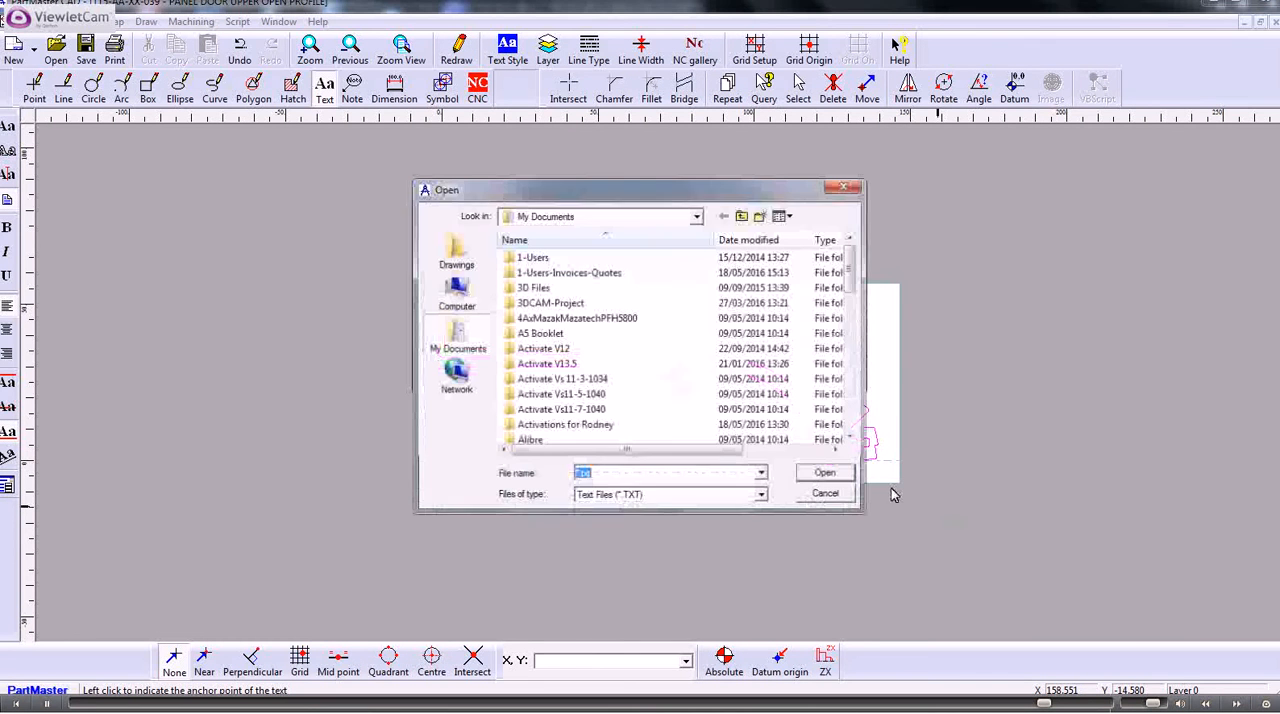
# Step: Import Calcs.txt from My Documents as text beside the profile
pyautogui.scroll(-3)
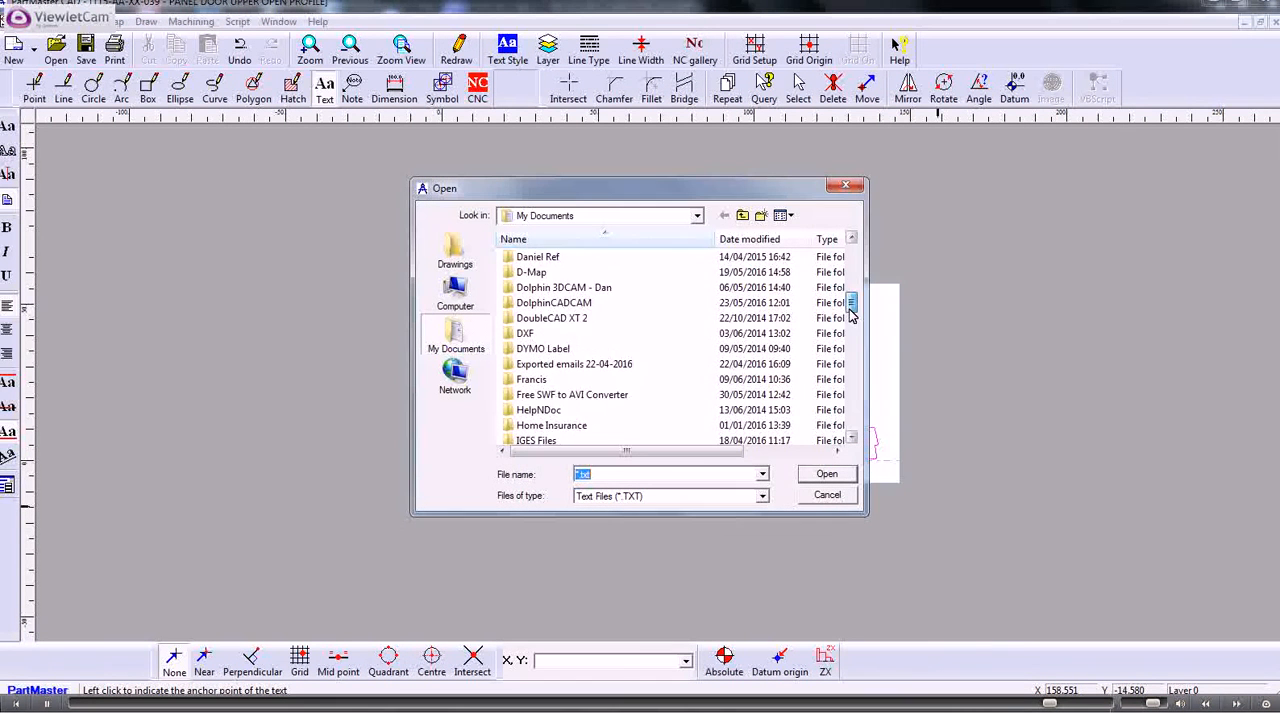
pyautogui.scroll(-3)
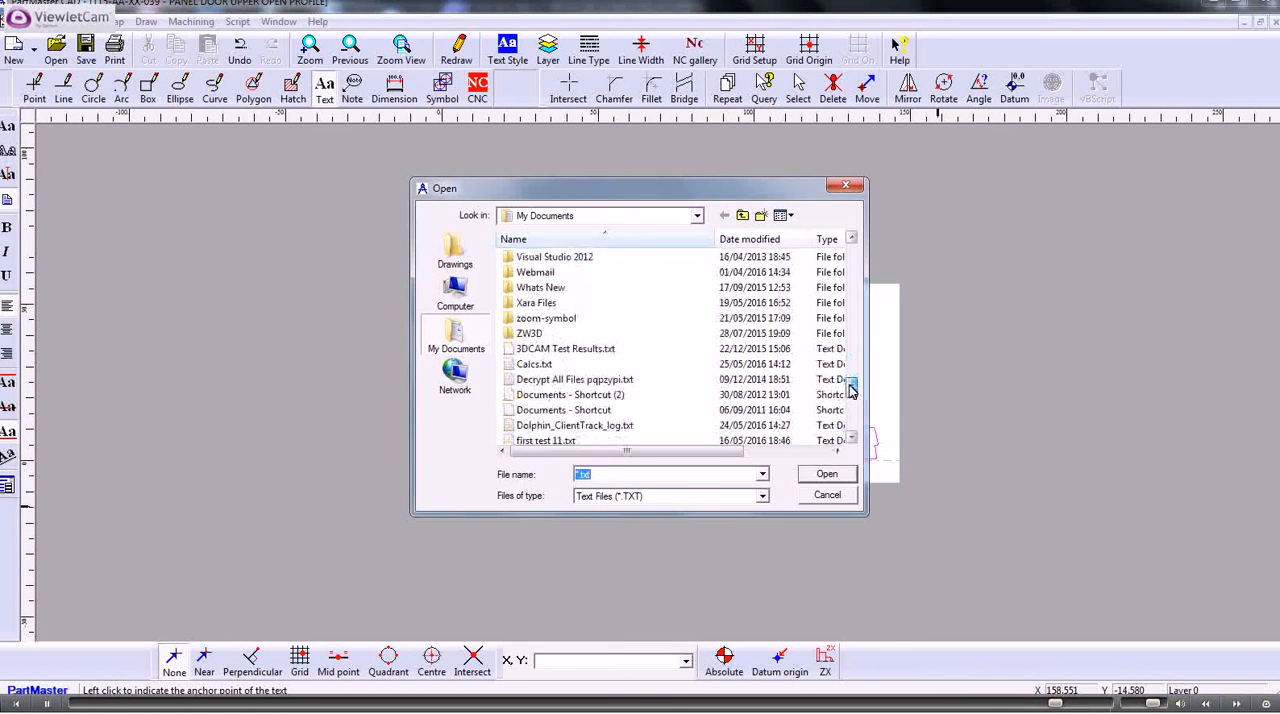
pyautogui.click(534, 364)
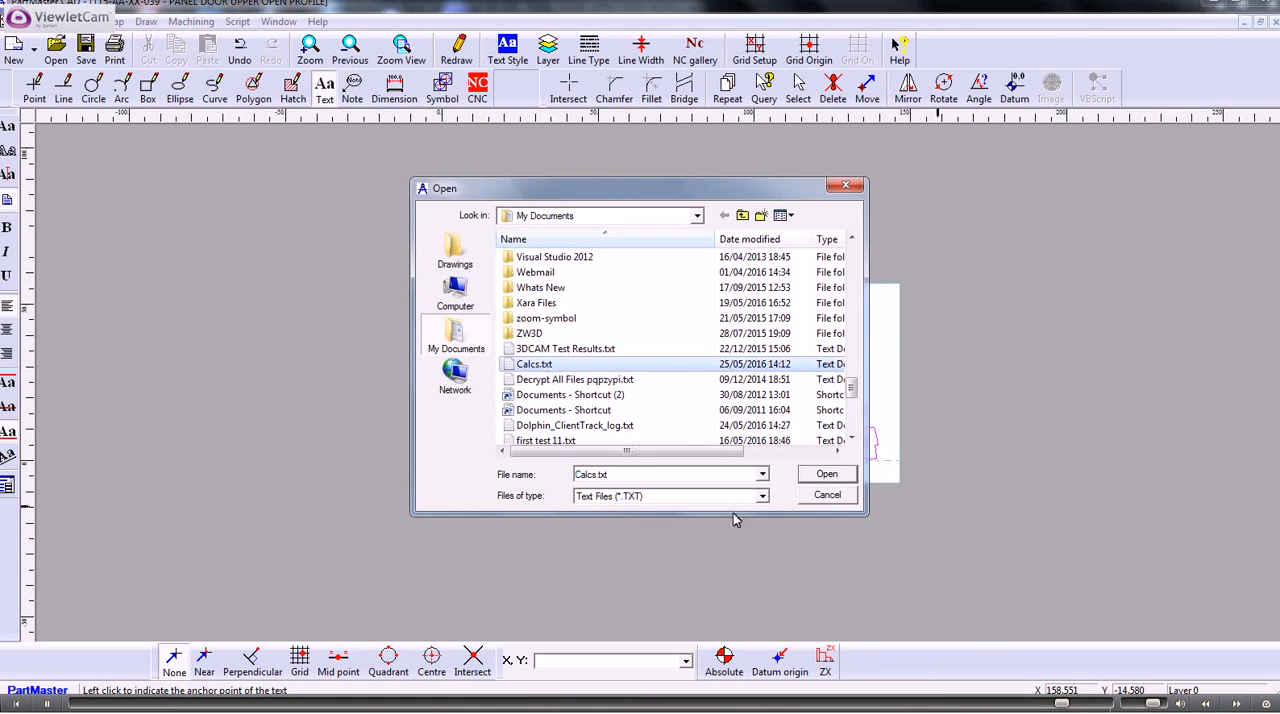
pyautogui.click(826, 472)
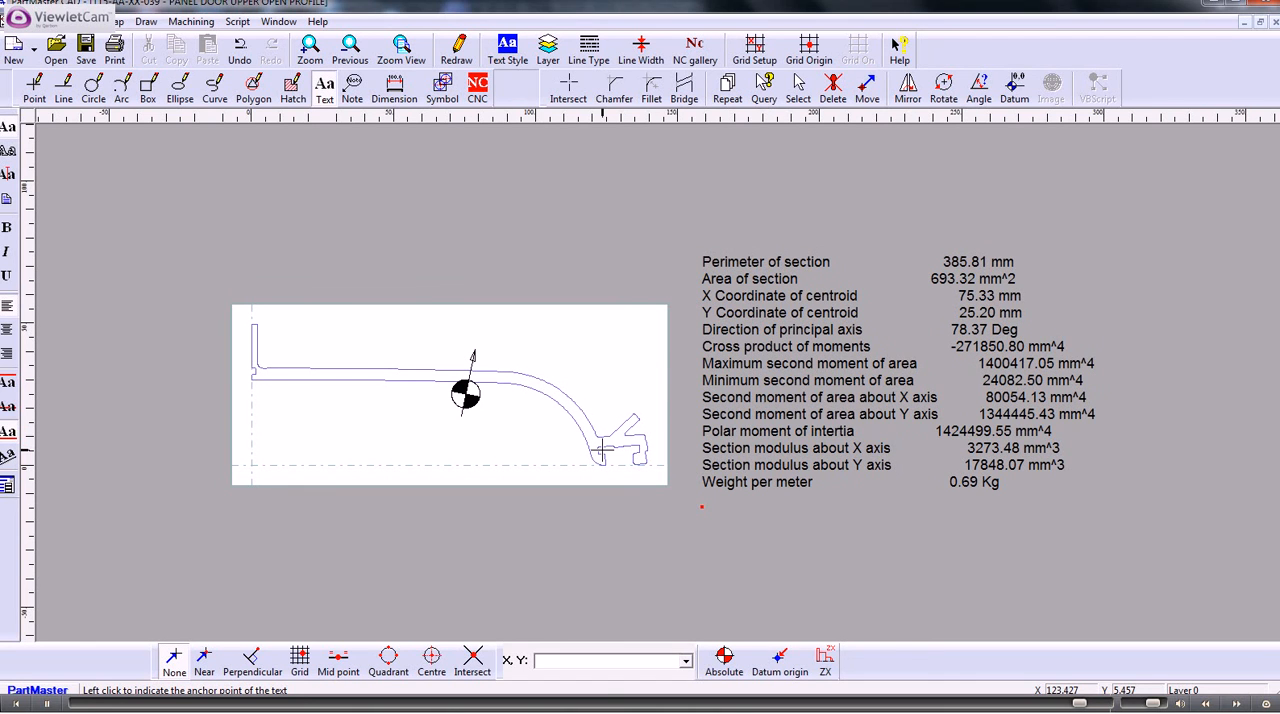
pyautogui.moveTo(616, 448)
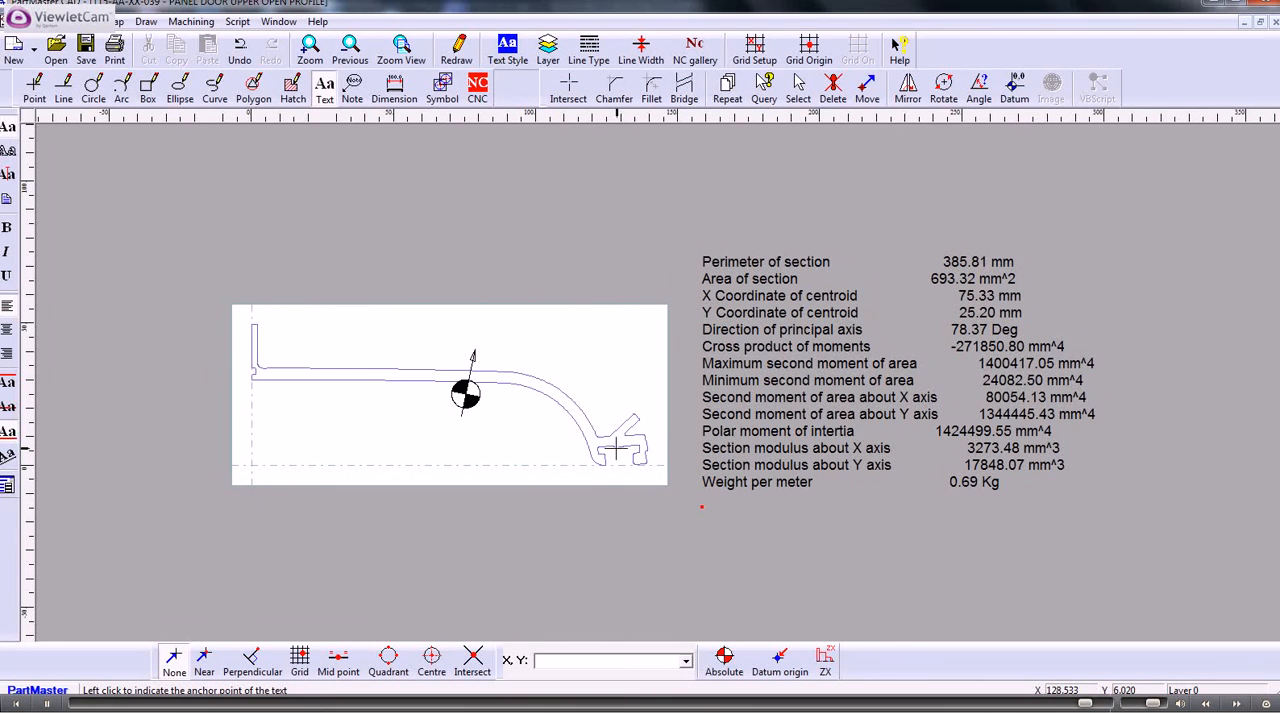